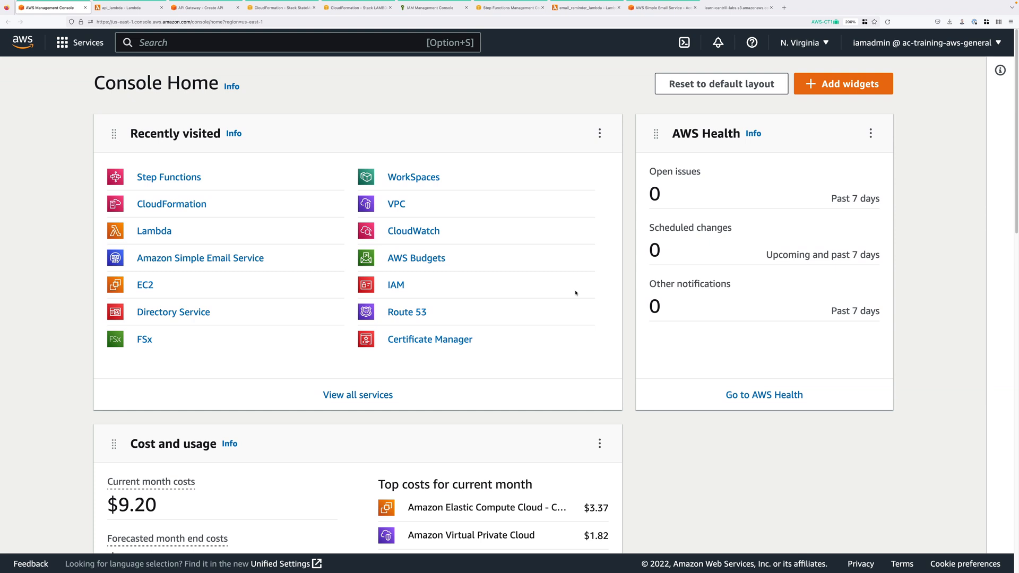
mouse_move(300, 117)
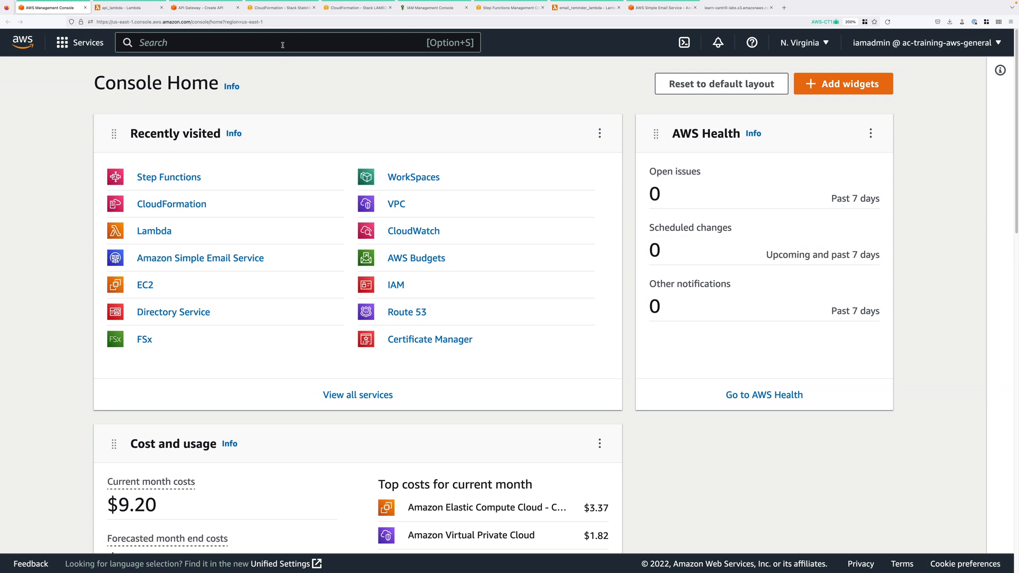
Search the console for 's3' and go to the S3 buckets list.
text(s3)
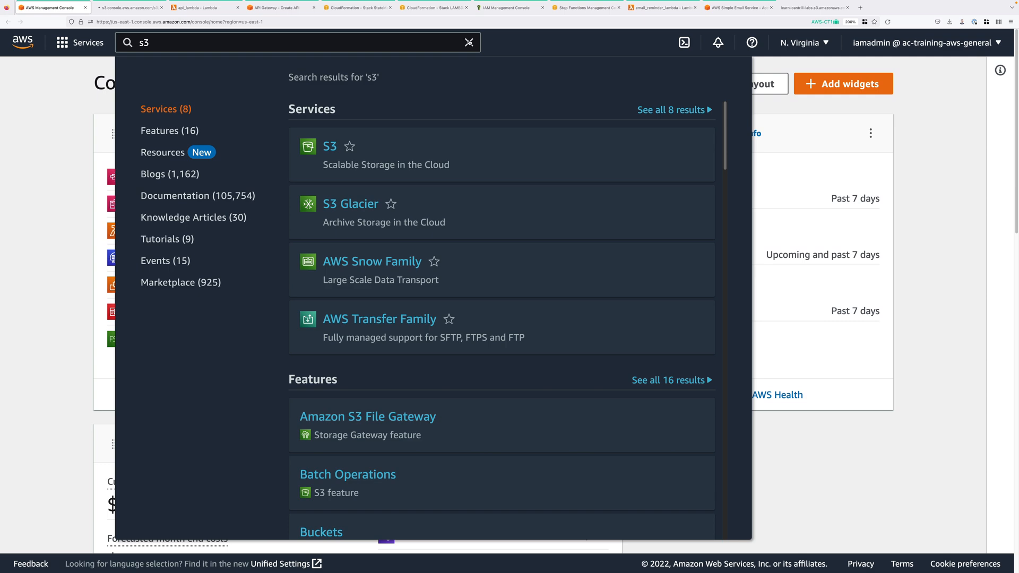
click(468, 42)
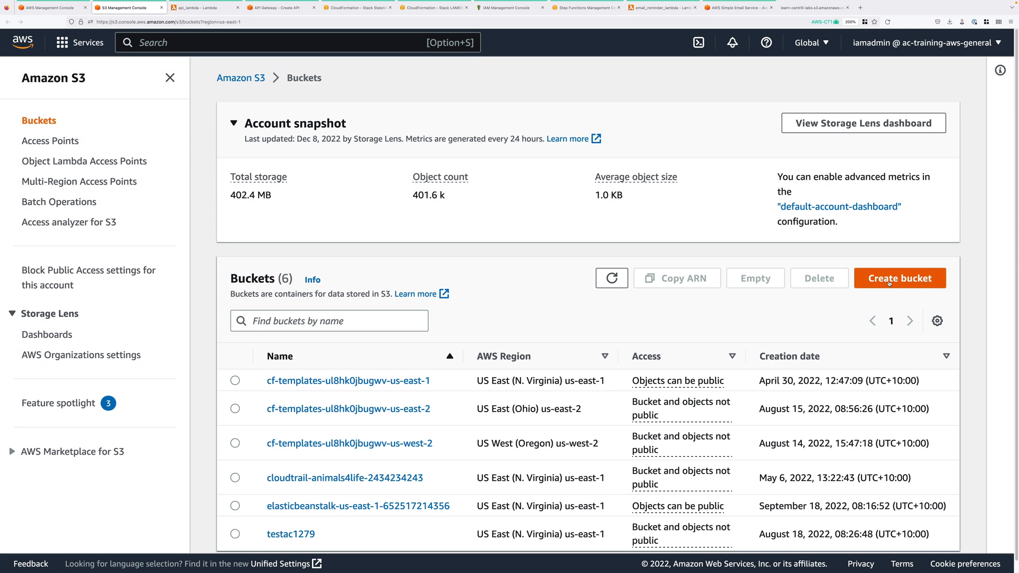
Start a new bucket and enter the name petcuddleotron1337.
click(900, 278)
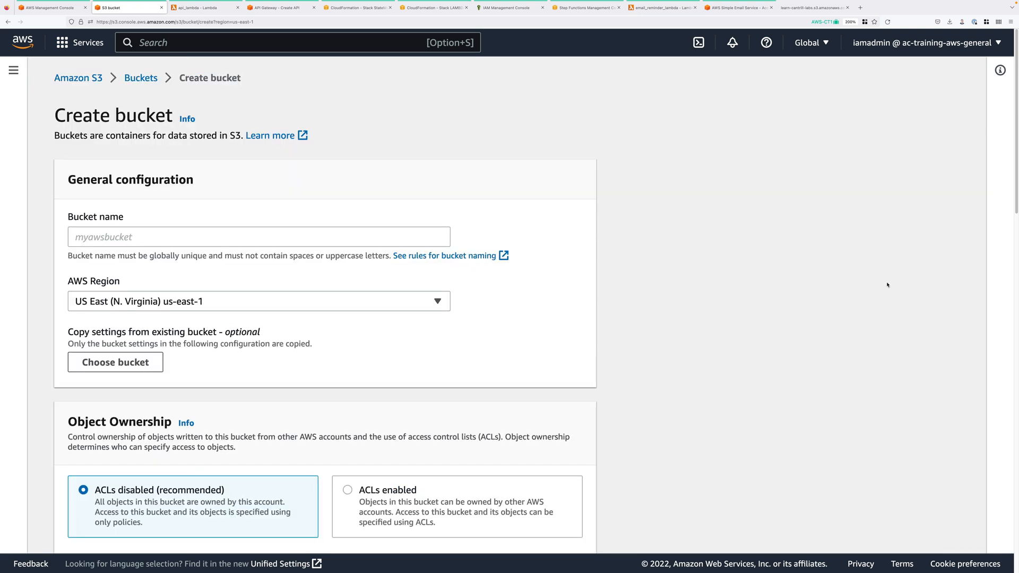
mouse_move(838, 279)
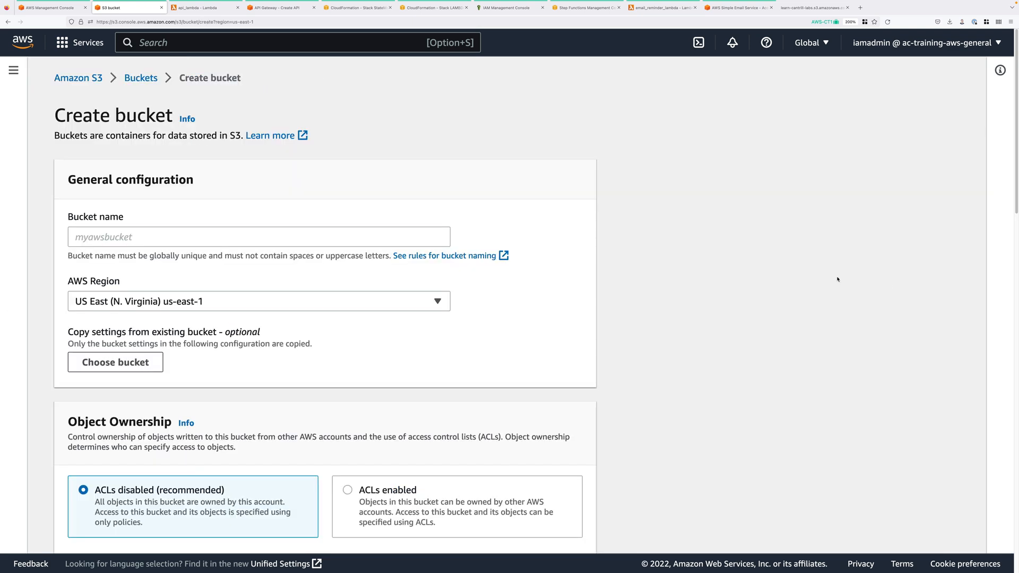
text(petcuddleotron1337)
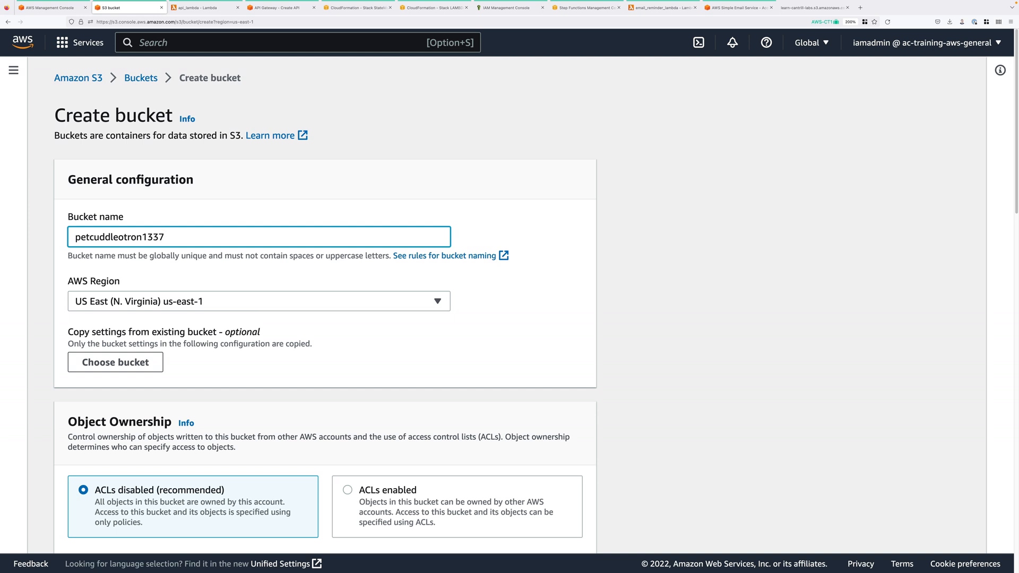
mouse_move(150, 294)
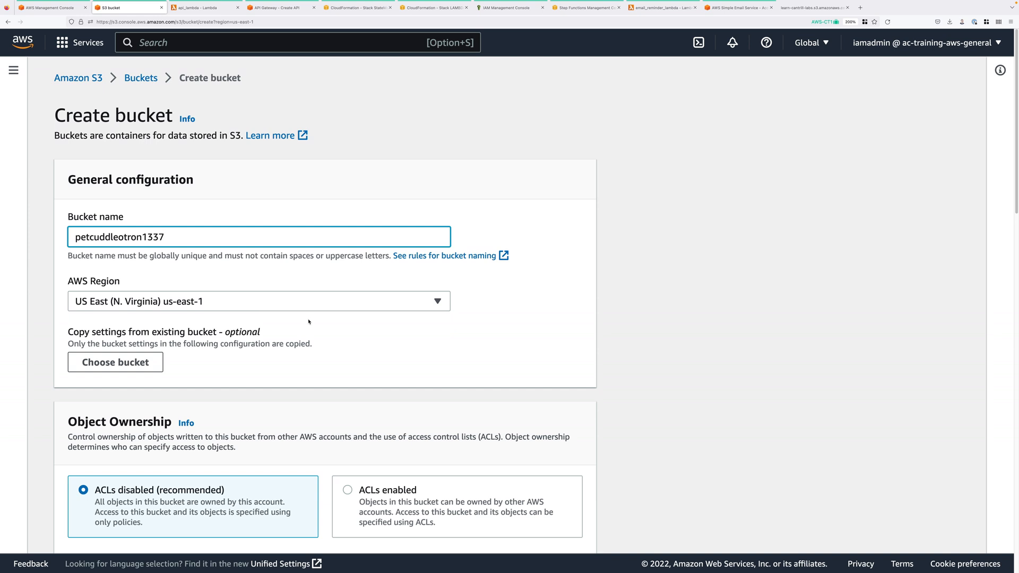
Uncheck Block all public access and acknowledge the bucket may become public.
scroll(down, 3)
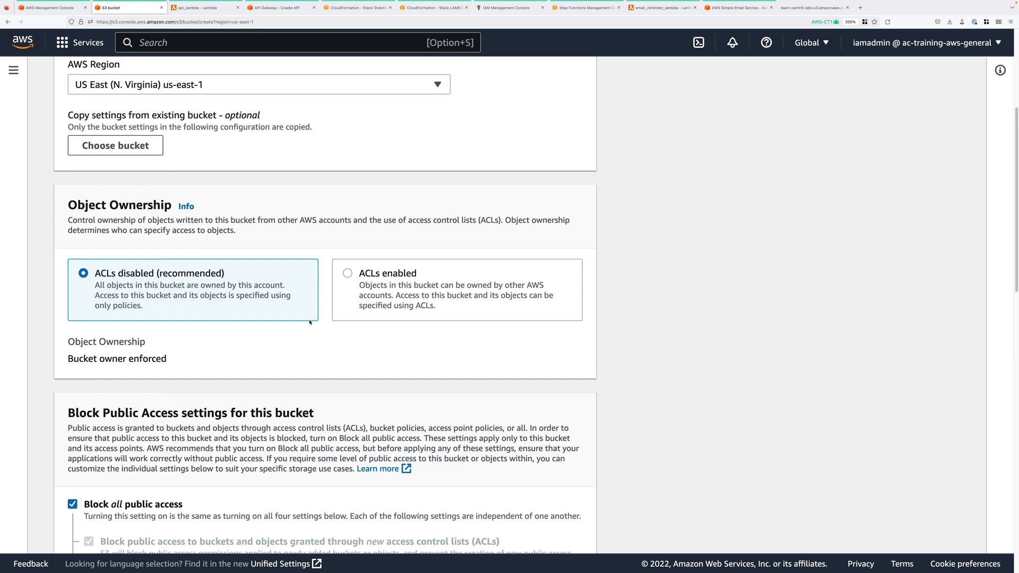
scroll(down, 3)
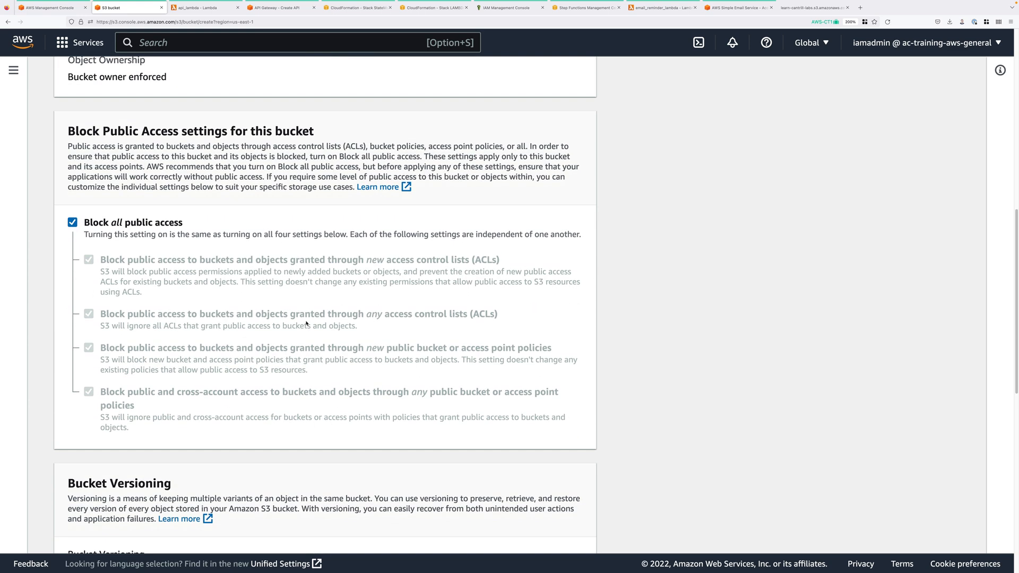
mouse_move(77, 241)
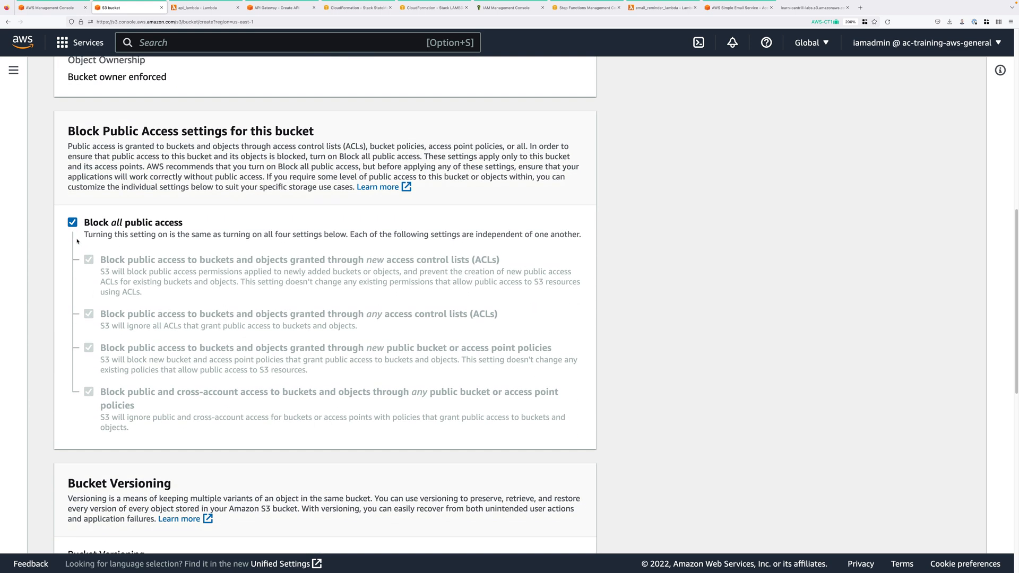
click(73, 223)
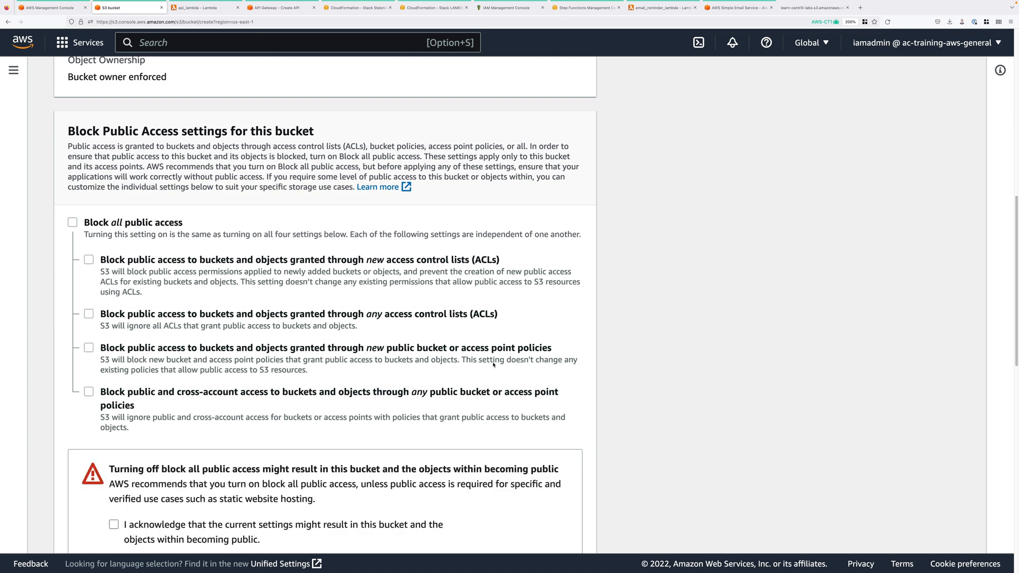
scroll(down, 3)
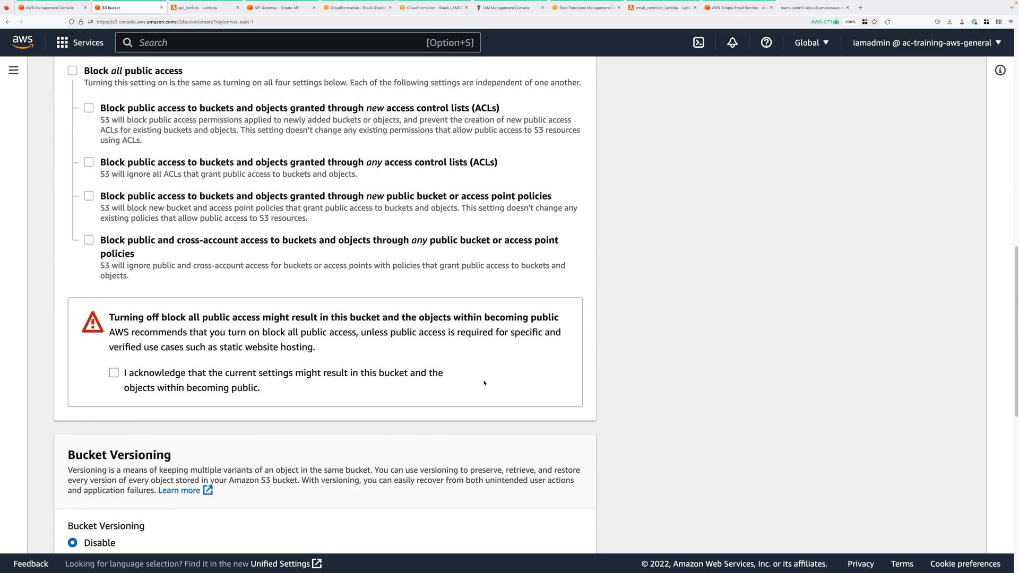
click(114, 373)
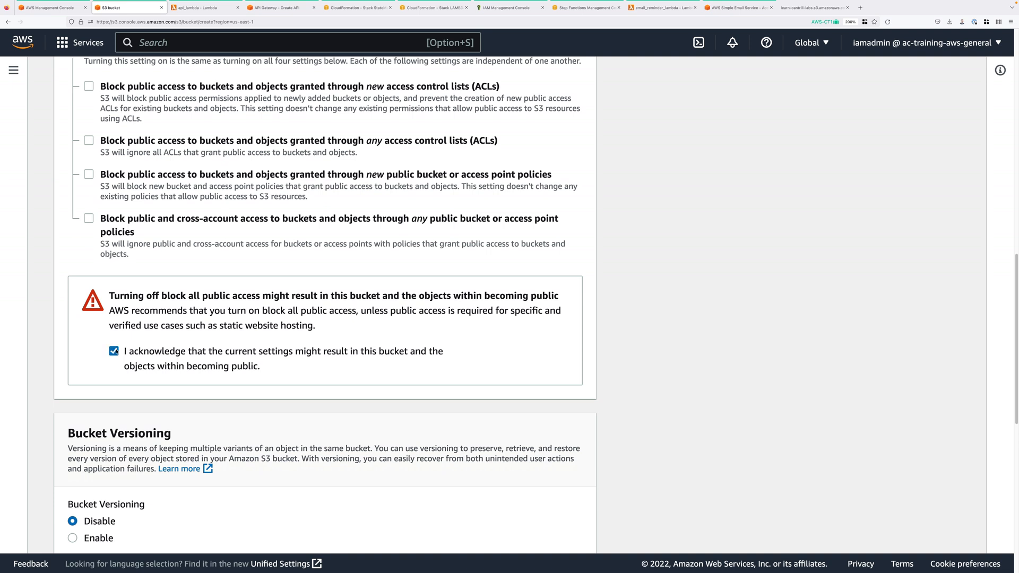
mouse_move(380, 372)
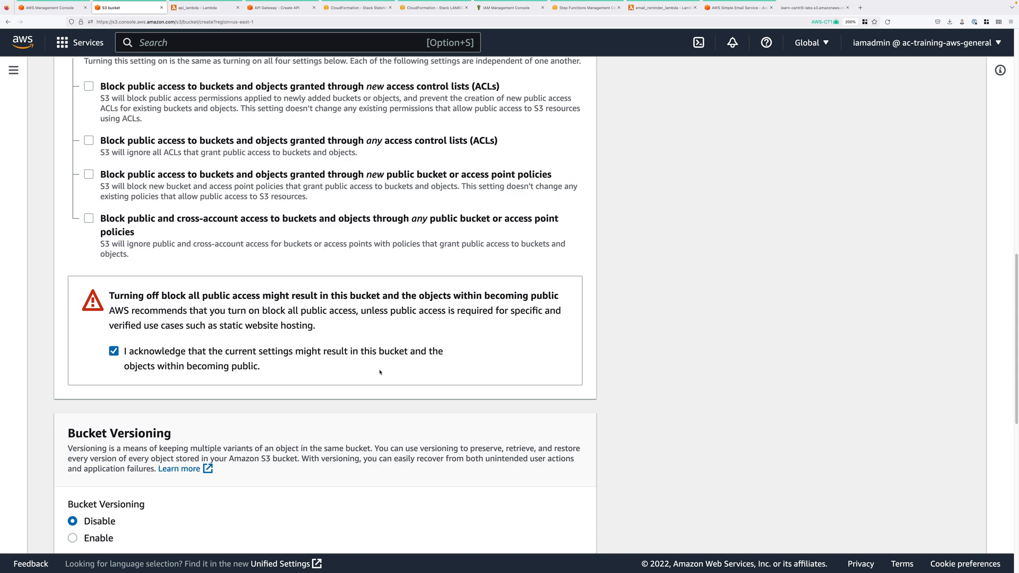
scroll(down, 3)
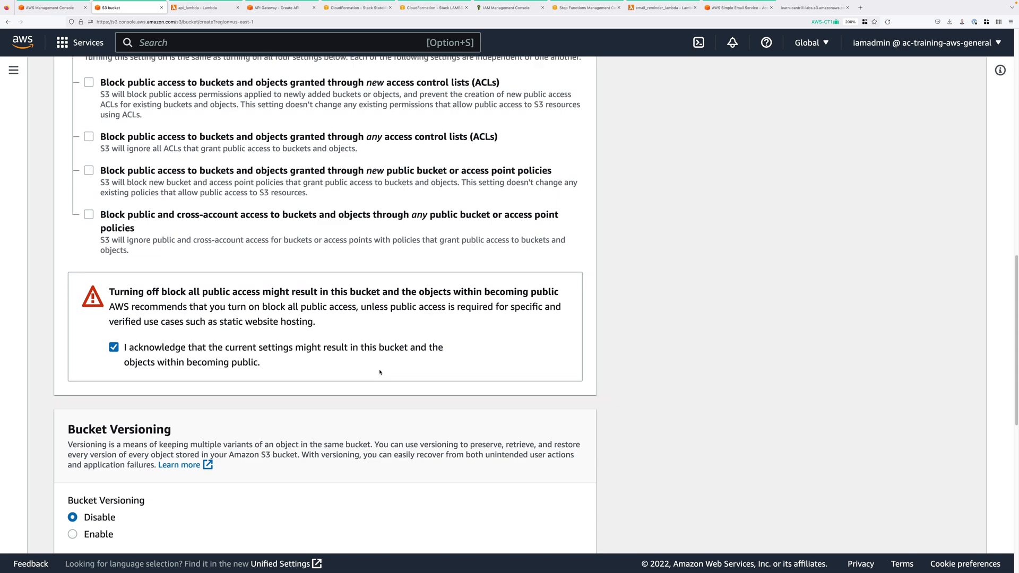
scroll(down, 3)
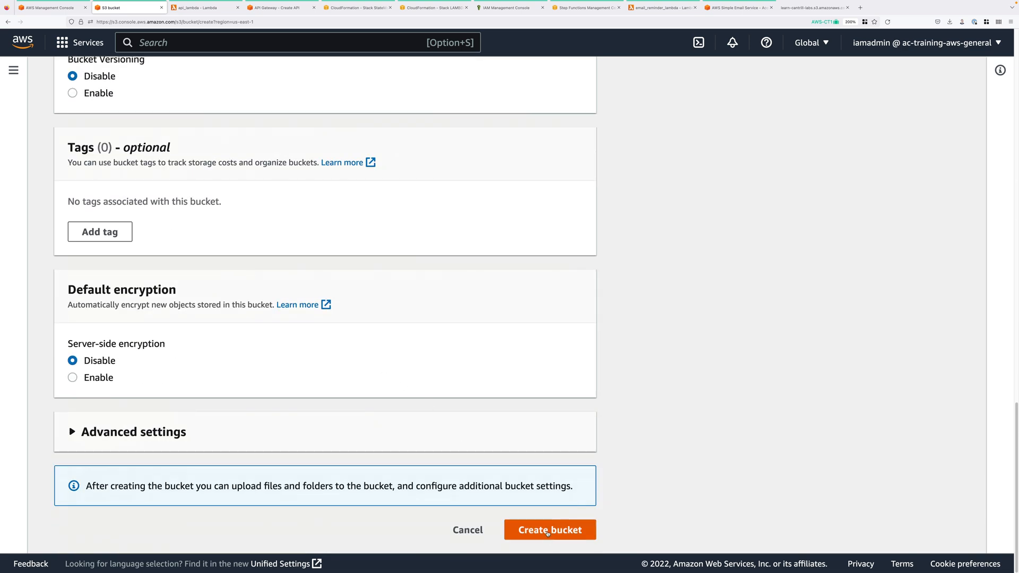
Submit the bucket, rename it petcuddleotron13337 after the name conflict, and resubmit.
click(550, 530)
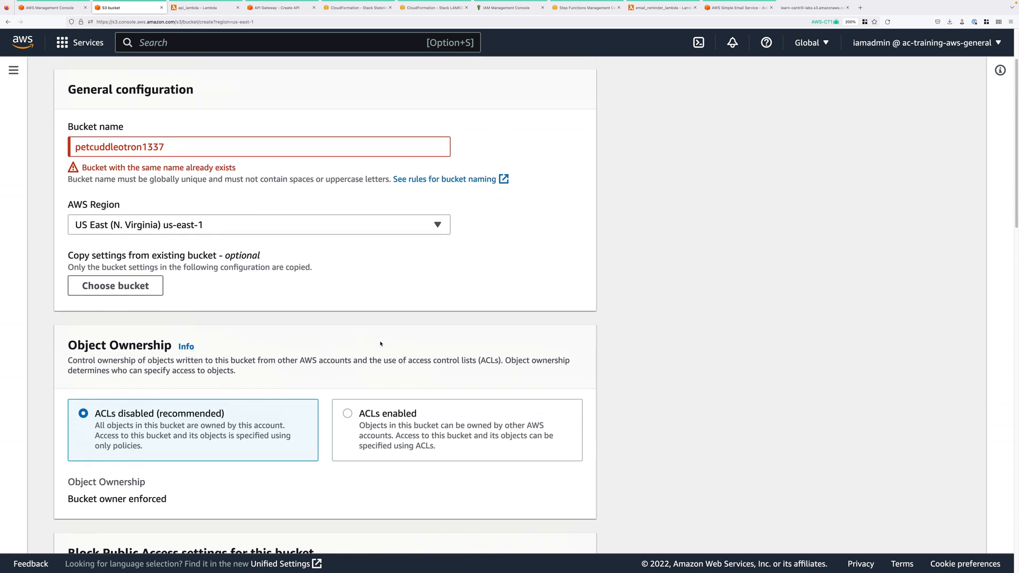
scroll(up, 3)
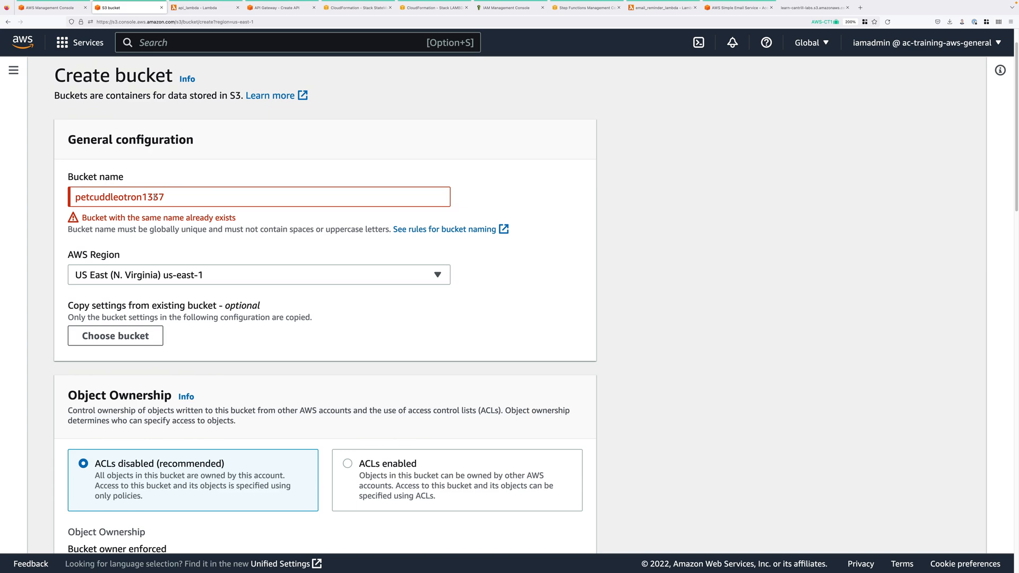
scroll(down, 3)
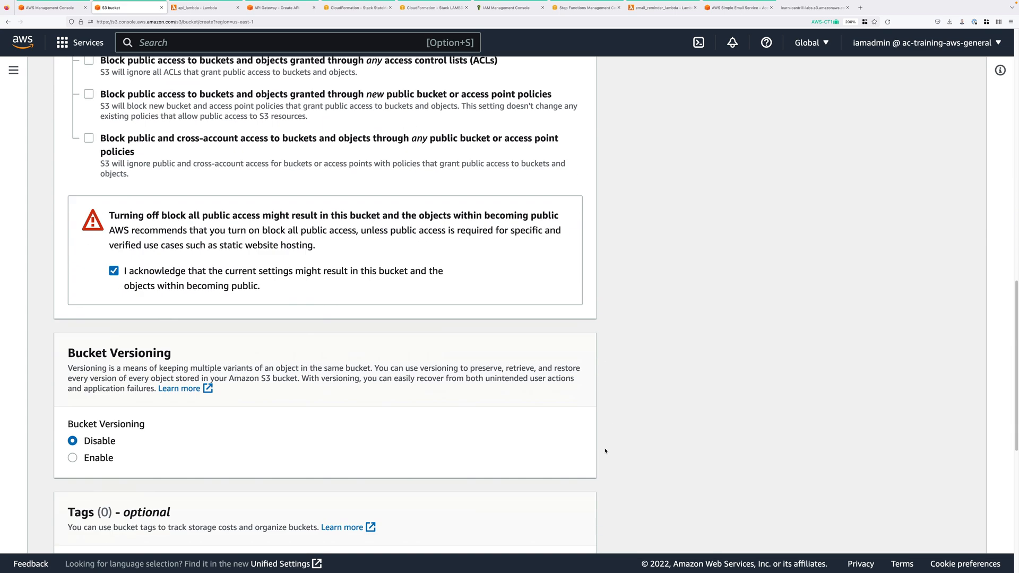
scroll(down, 3)
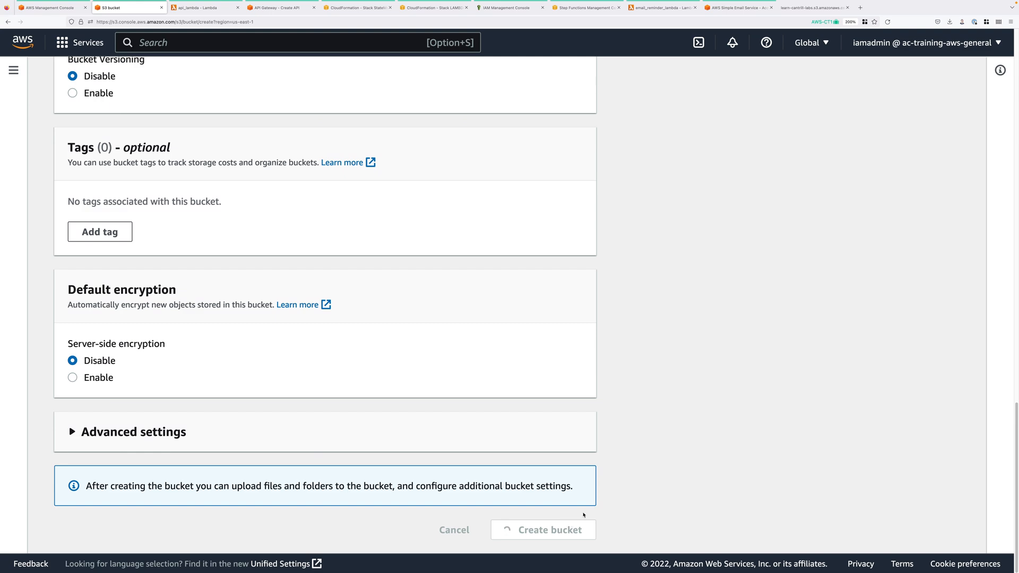
click(543, 529)
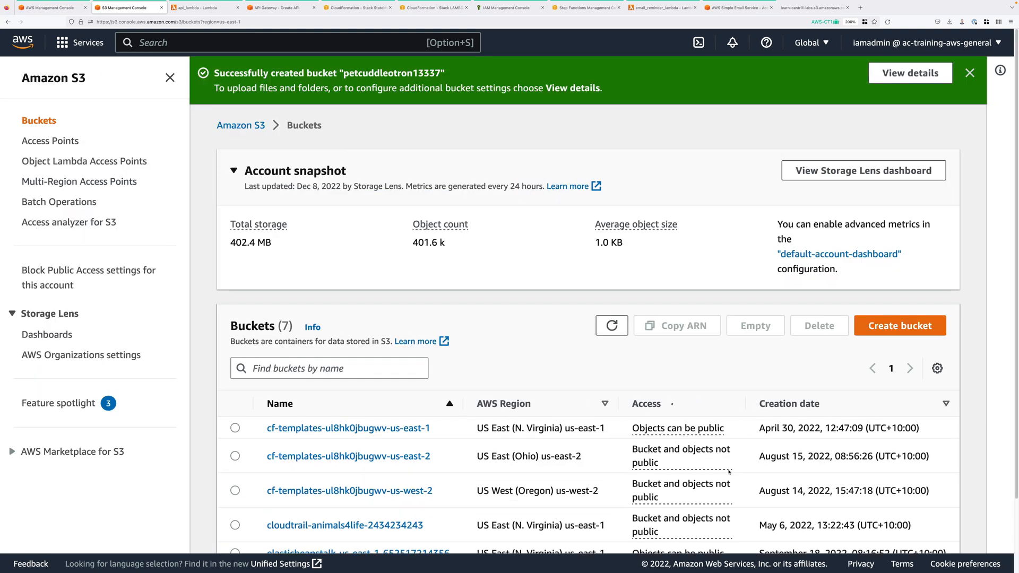
Open petcuddleotron13337's Permissions and start editing its bucket policy.
scroll(down, 3)
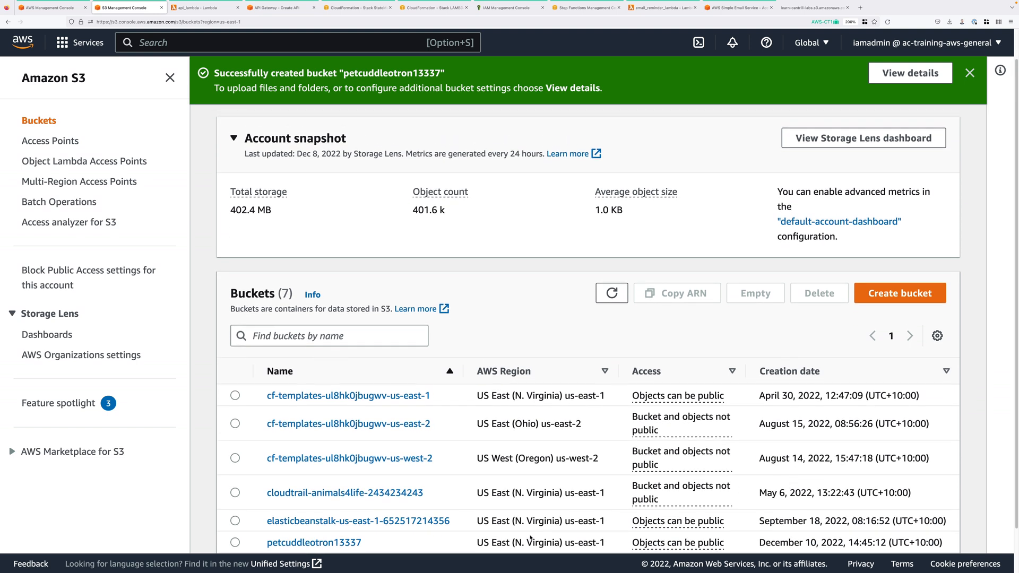
mouse_move(437, 555)
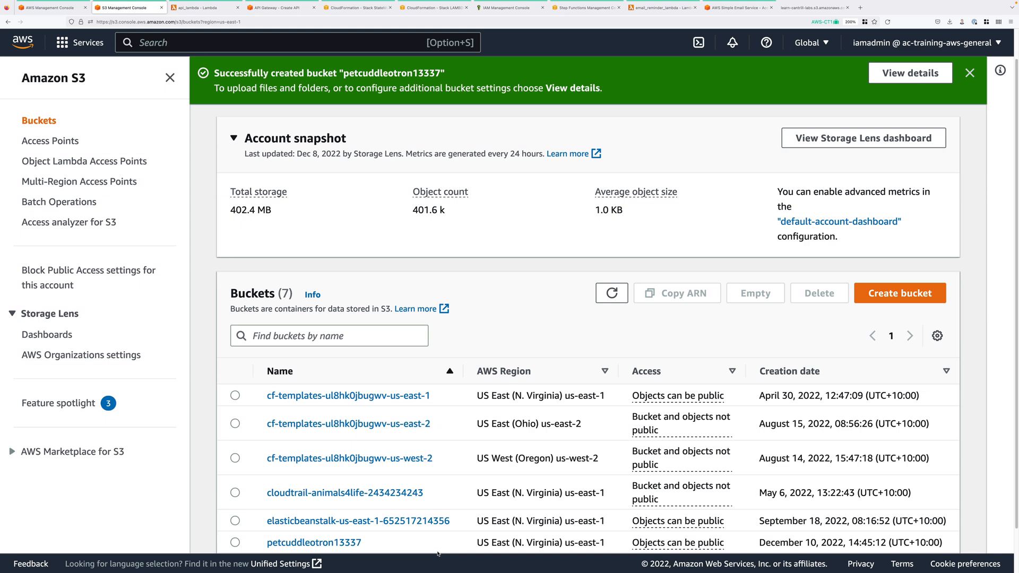
click(313, 543)
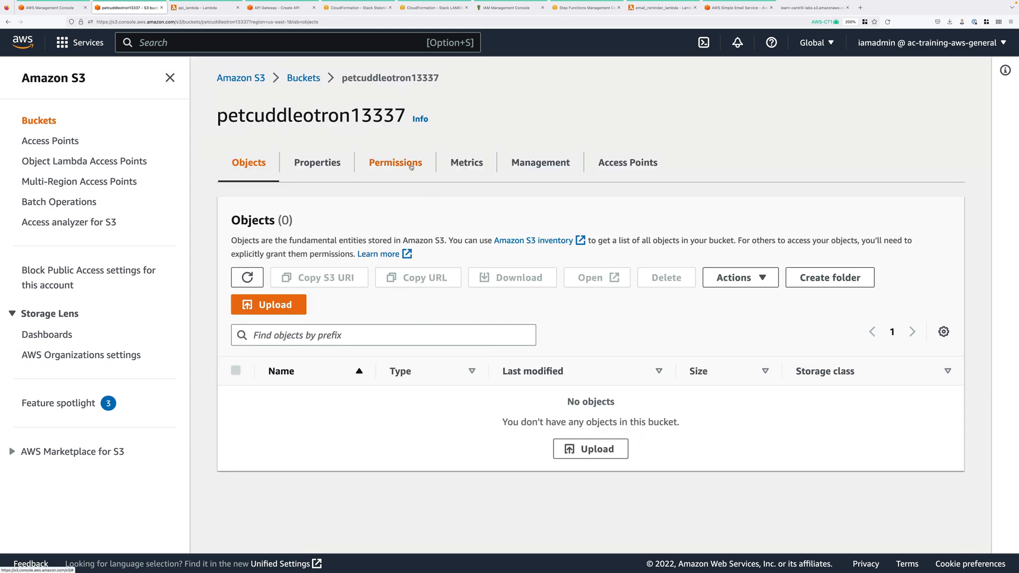
click(395, 163)
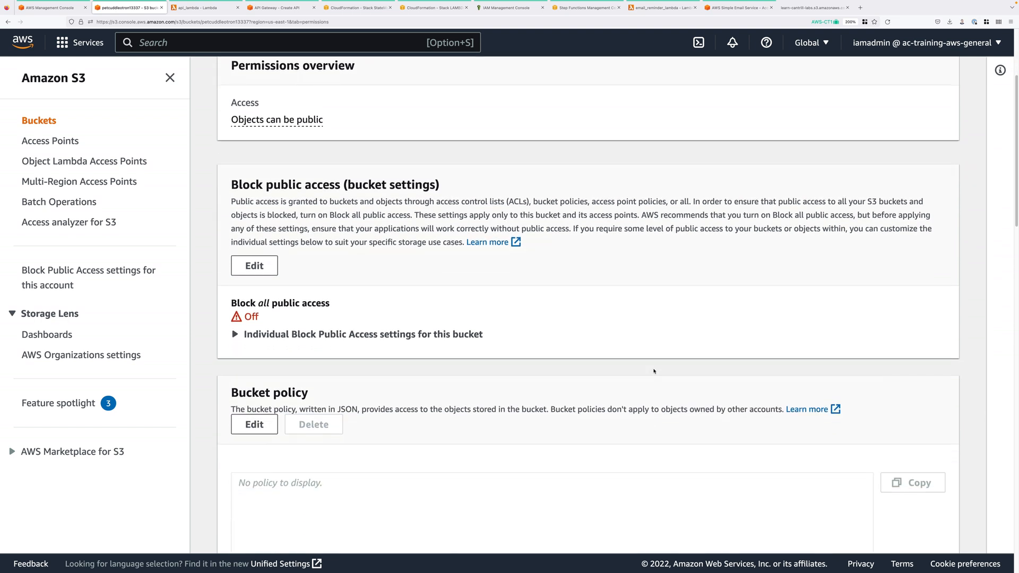
click(254, 425)
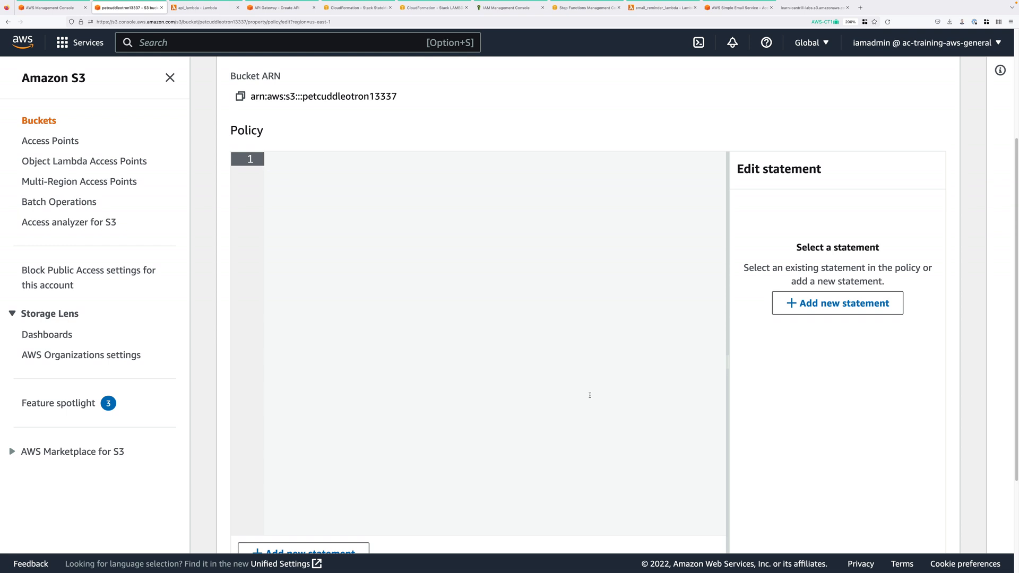
Save a PublicRead GetObject policy using the ARN arn:aws:s3:::petcuddleotron13337.
text({"Version":"2012-10-17","Statement":[{"Sid":"PublicRead","Effect":"Allow","Principal":"*","Action":["s3:GetObject"],"Resource":["REPLACEME_PET_CUDDLE_O_TRON_BUCKET_ARN/*")
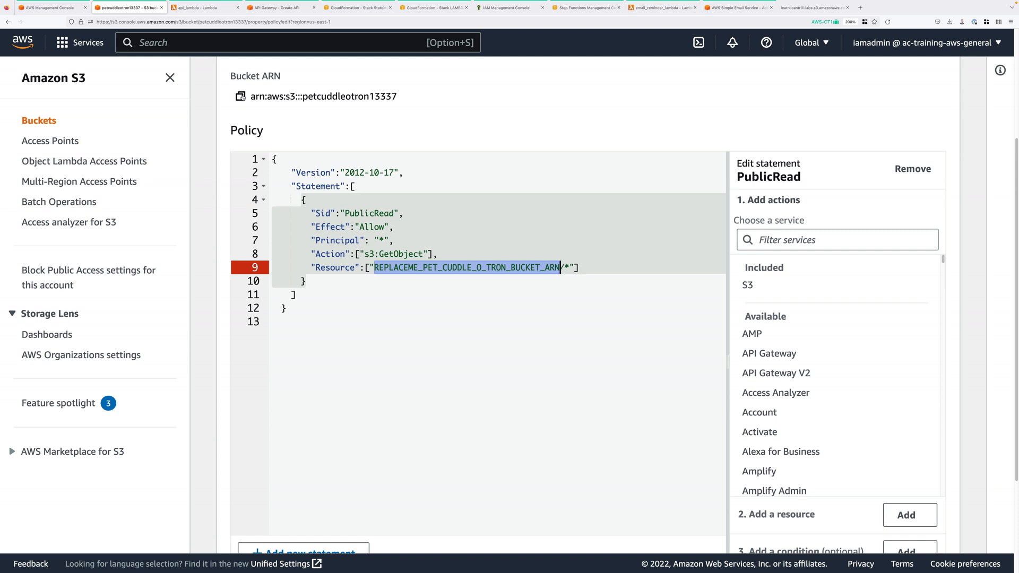
click(241, 96)
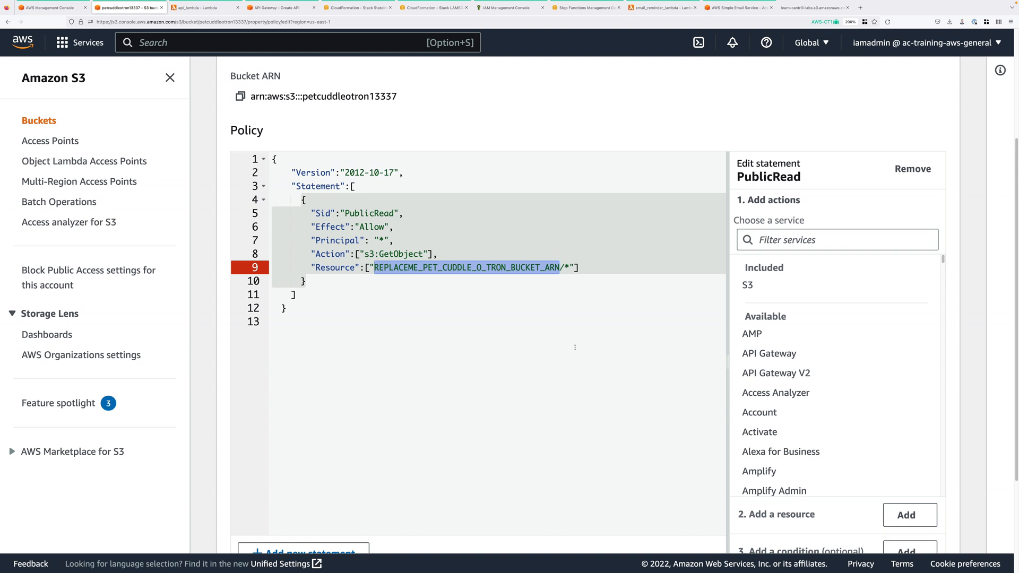
text(arn:aws:s3:::petcuddleotron13337/*"])
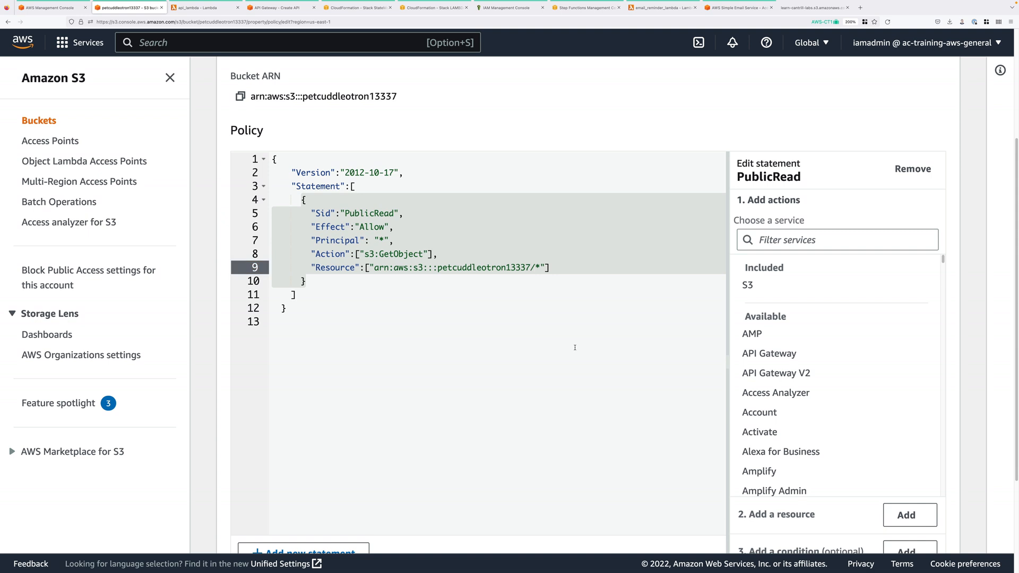
mouse_move(412, 367)
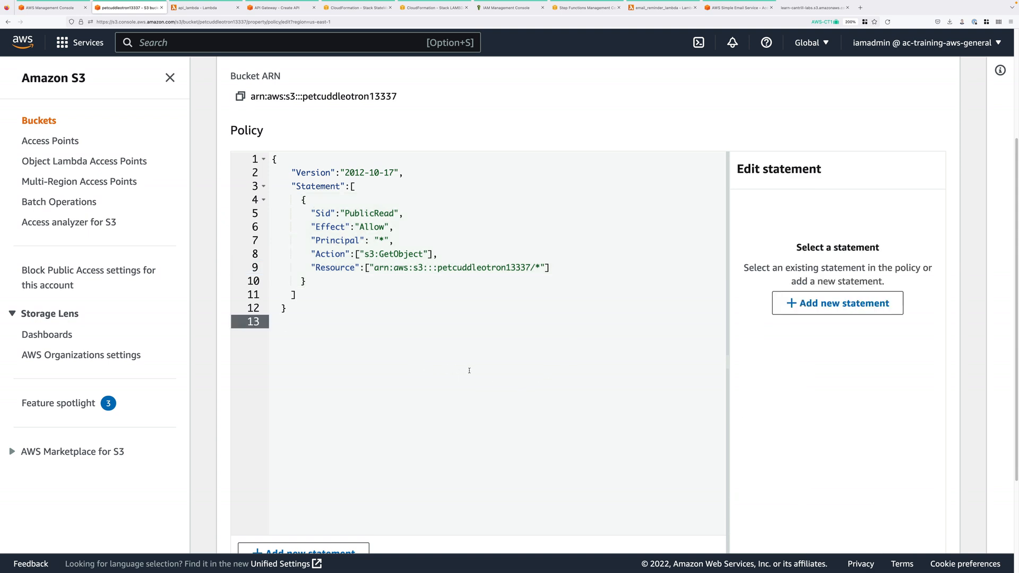
mouse_move(557, 387)
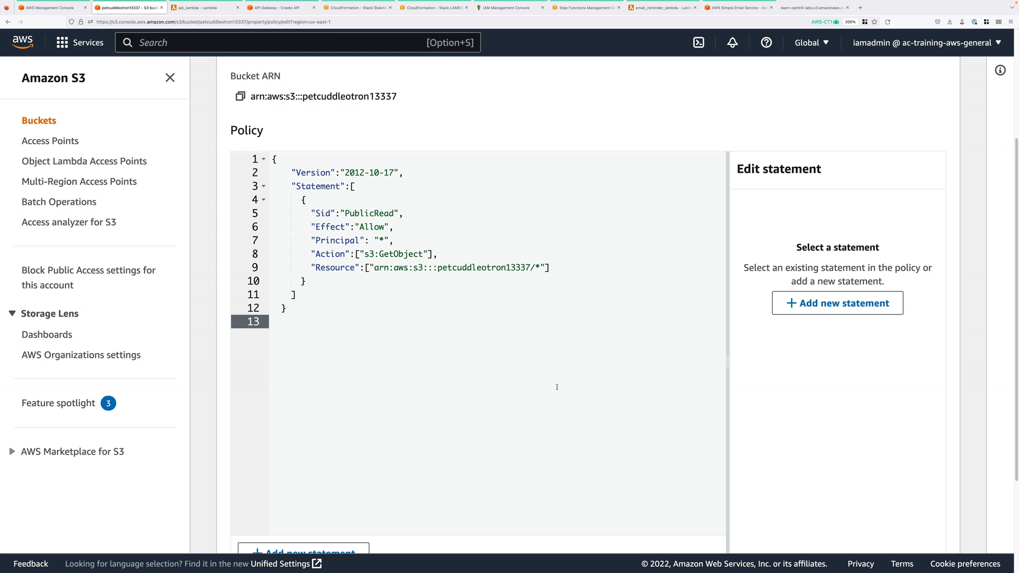
scroll(down, 3)
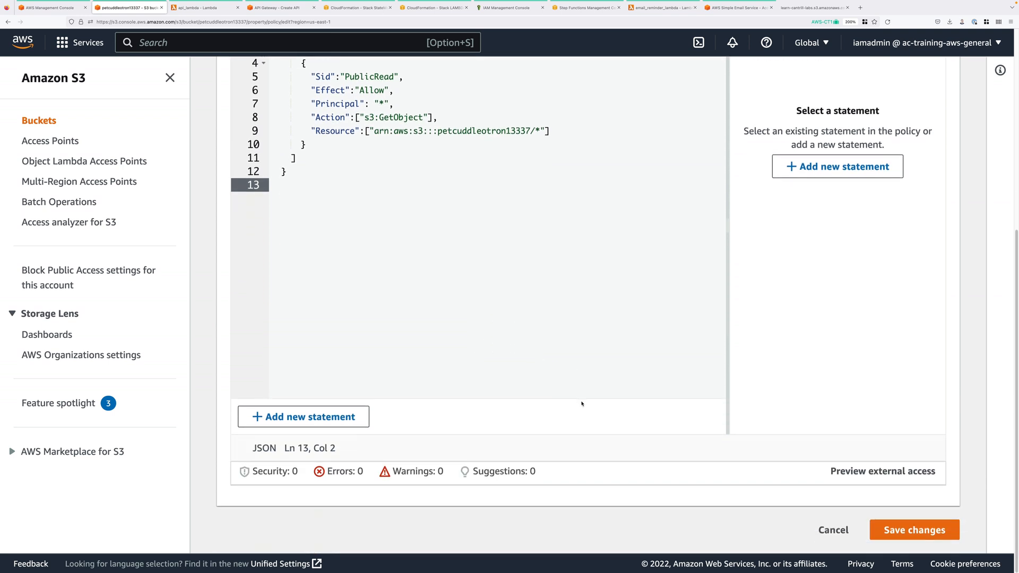
click(914, 530)
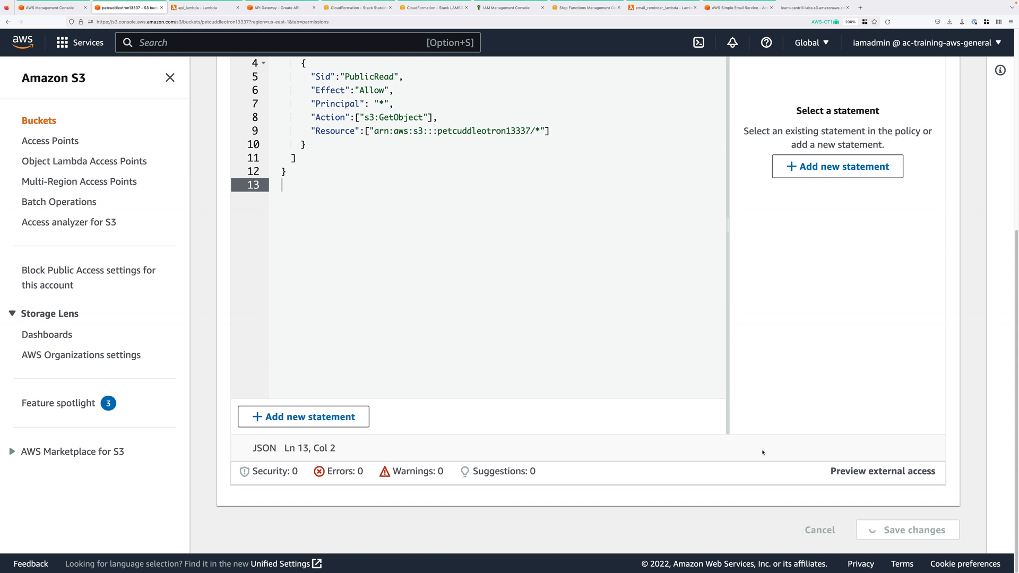
click(908, 529)
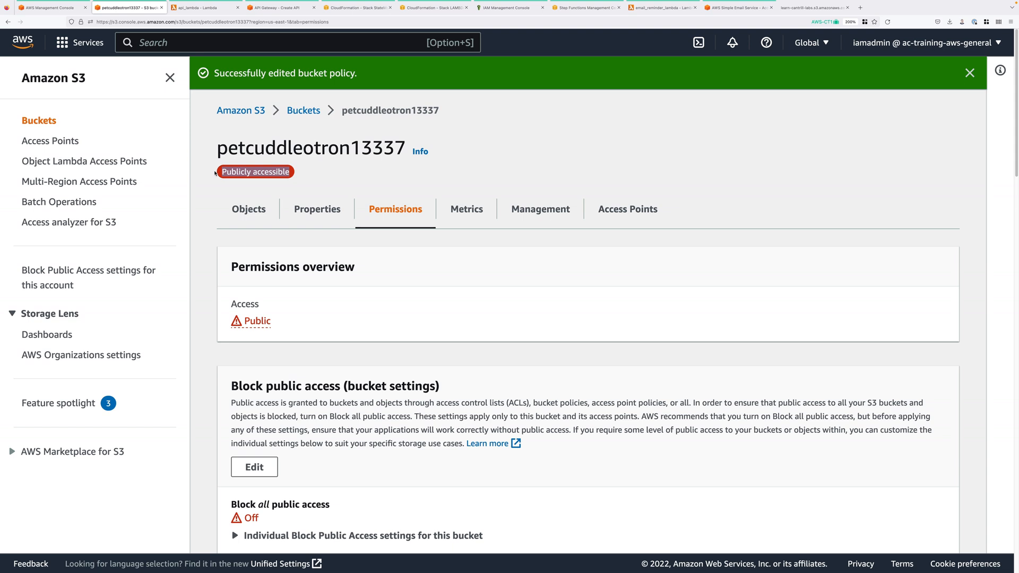
mouse_move(338, 182)
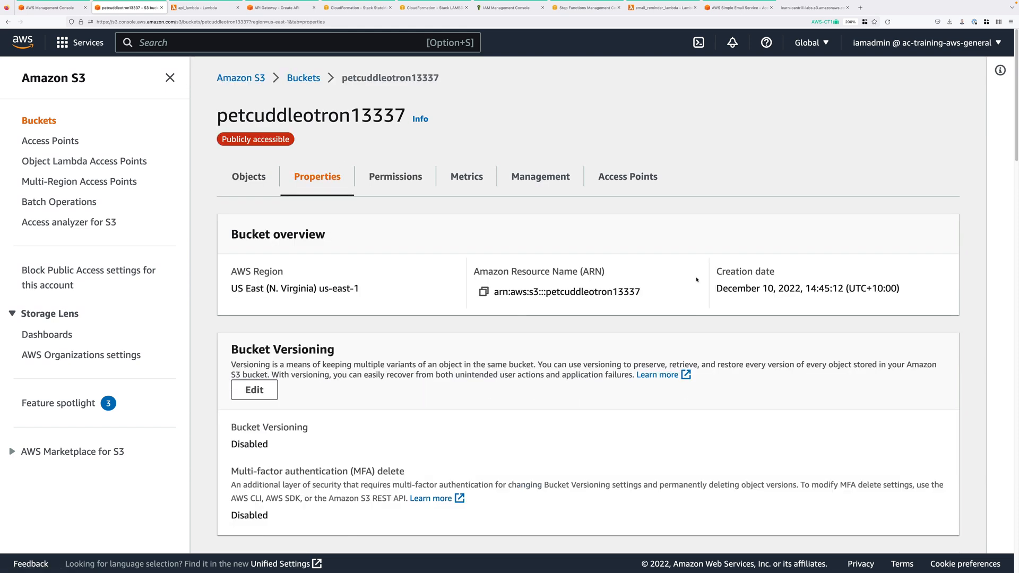
Turn on static website hosting for petcuddleotron13337 with index.html for index and error pages.
scroll(down, 3)
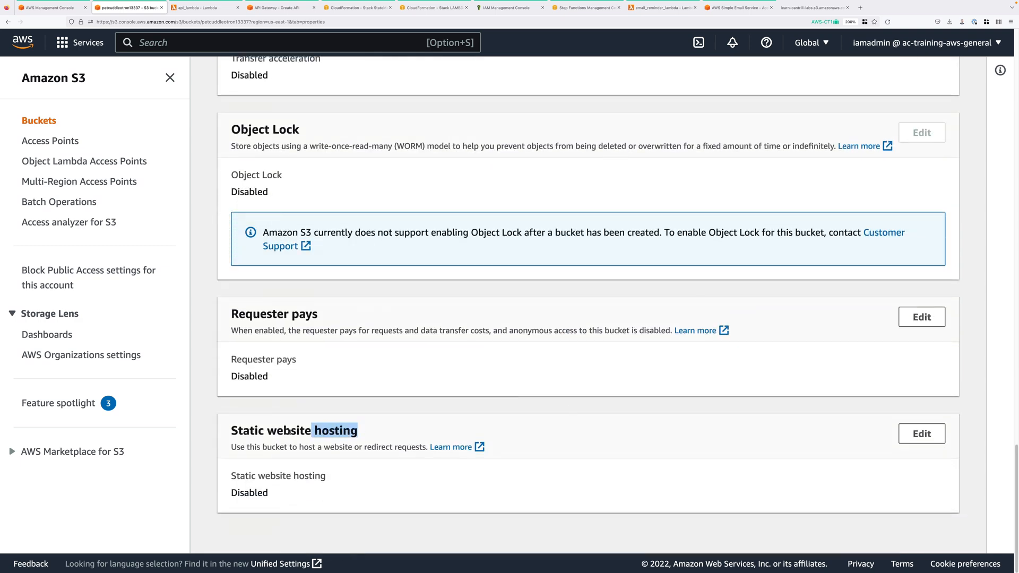
click(921, 434)
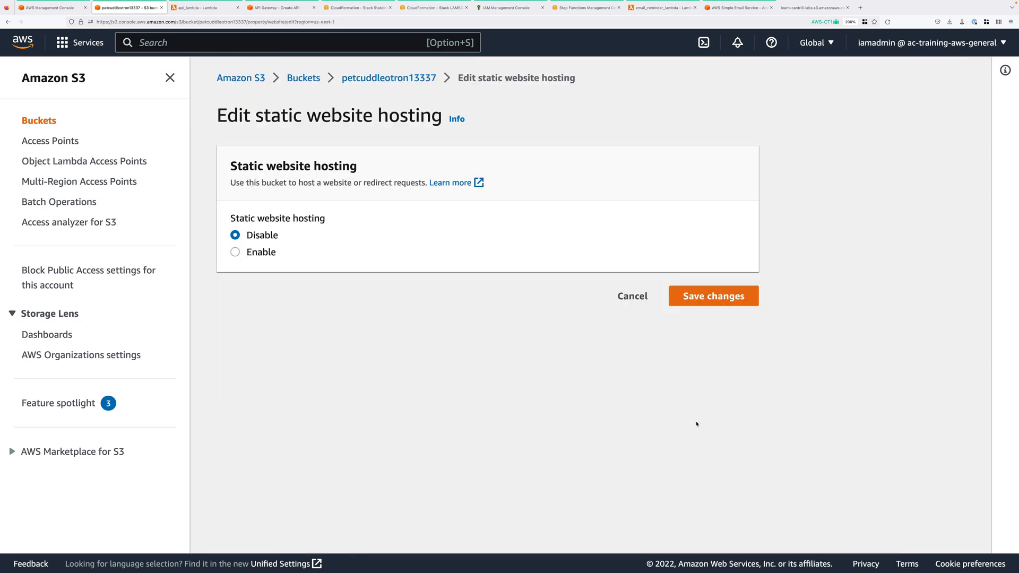
click(235, 252)
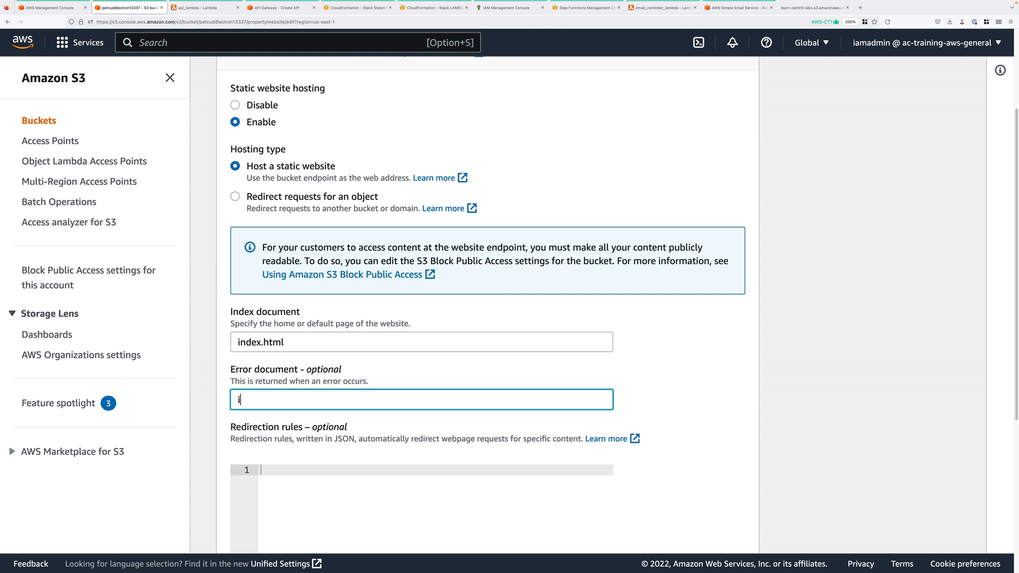
text(ndex.html)
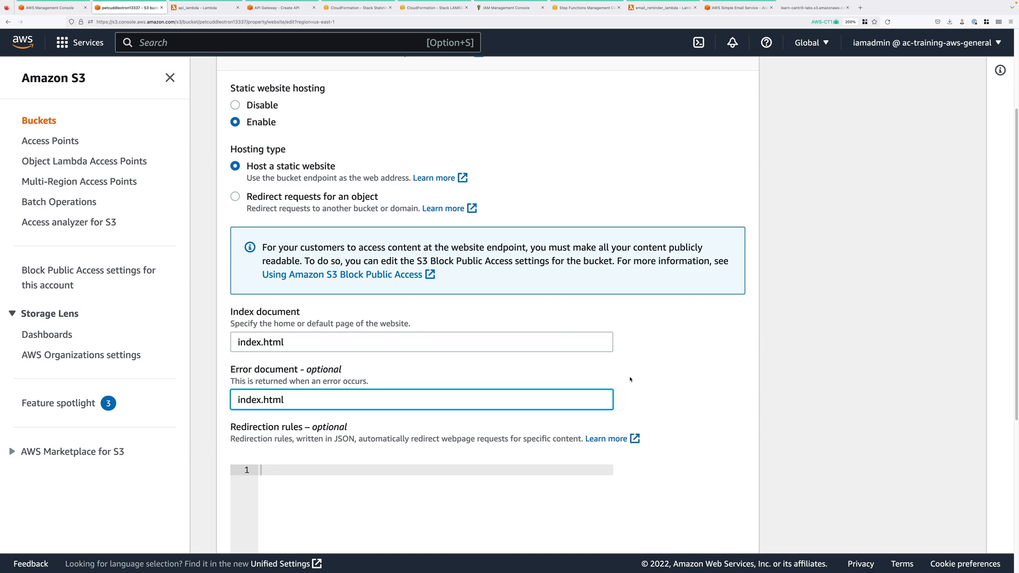
scroll(down, 3)
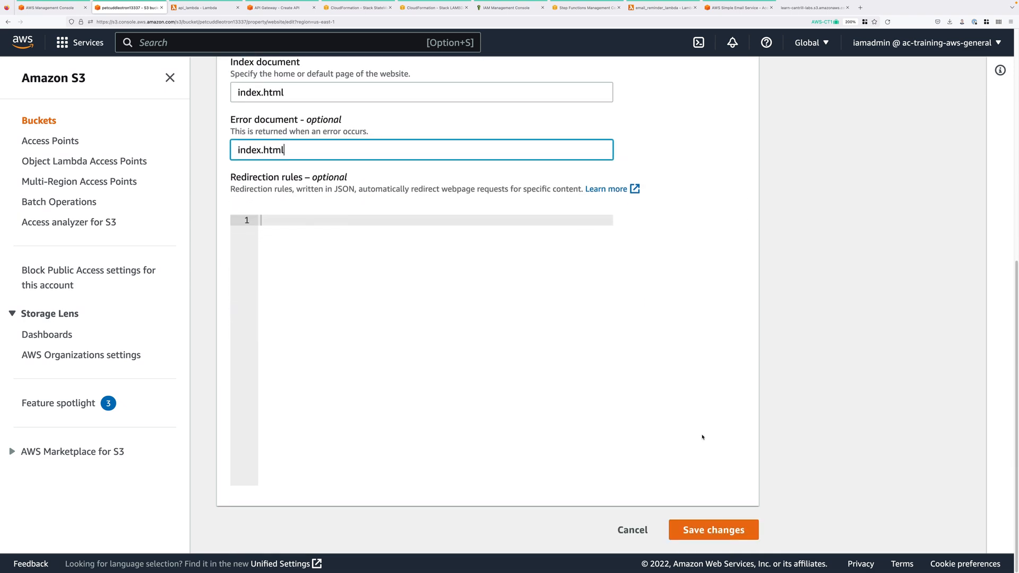
click(714, 529)
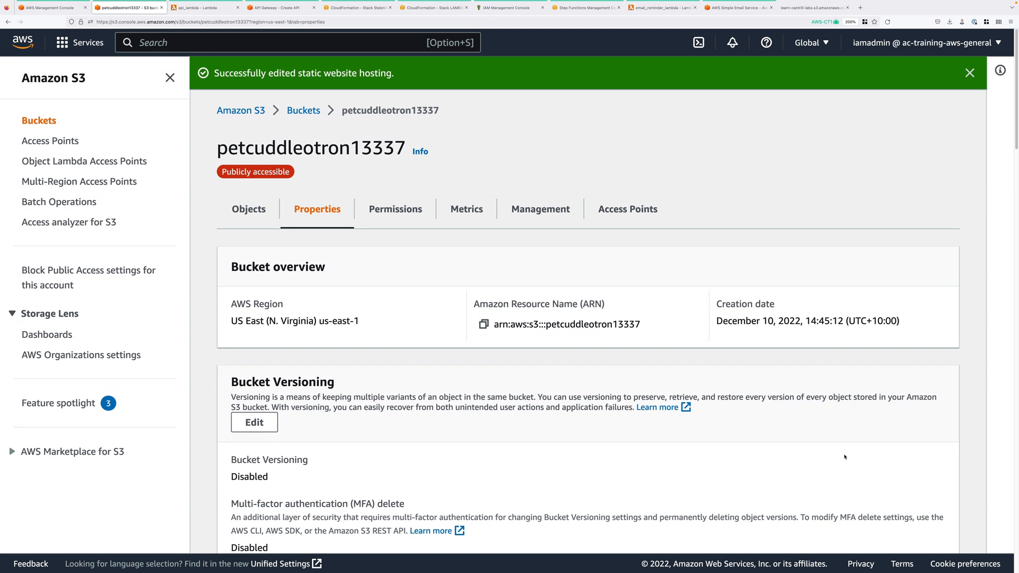
mouse_move(841, 456)
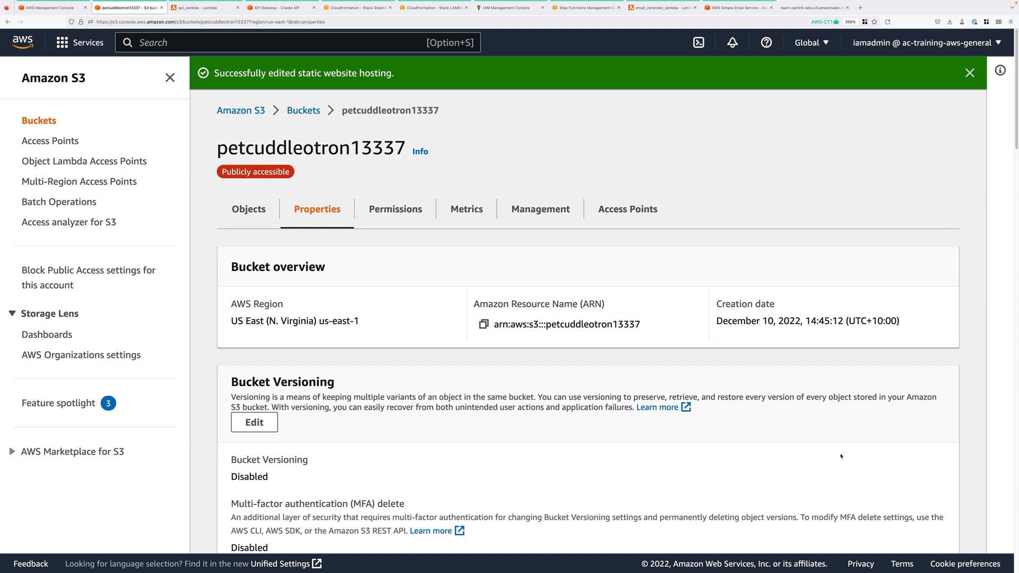
mouse_move(844, 450)
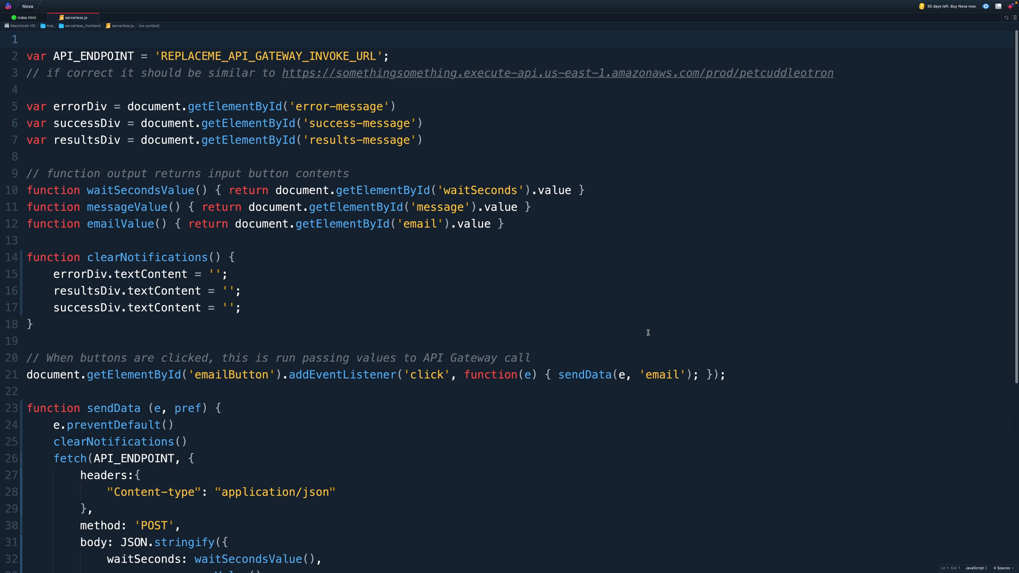
mouse_move(642, 329)
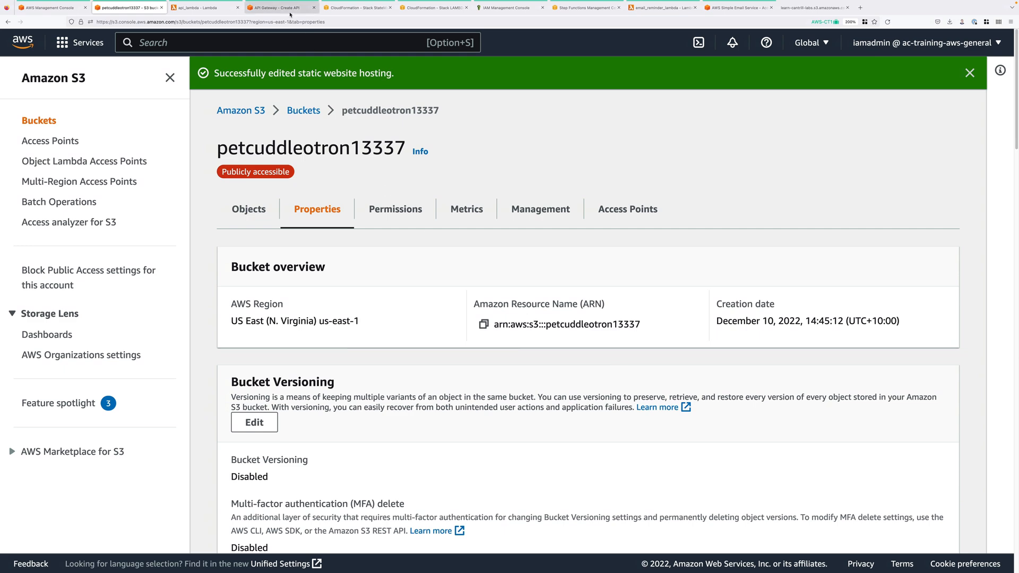
Switch to the API Gateway tab showing the petcuddleotron prod stage invoke URL.
click(277, 8)
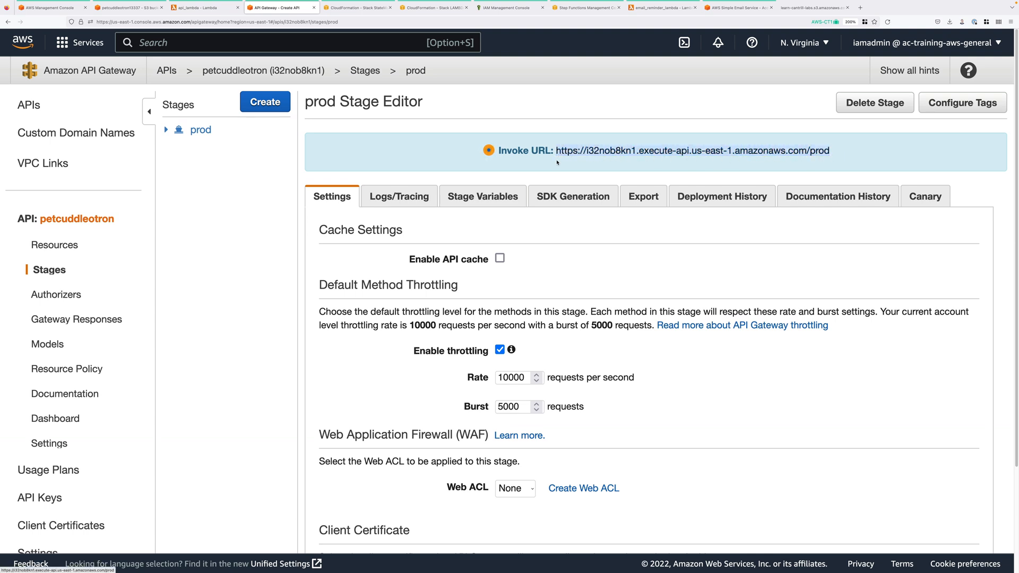
mouse_move(562, 165)
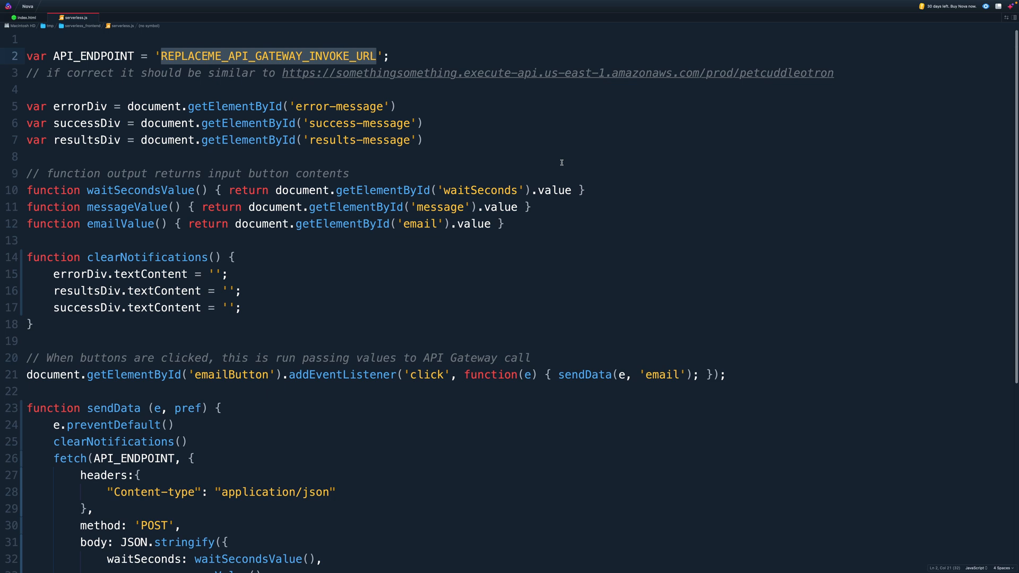
mouse_move(472, 139)
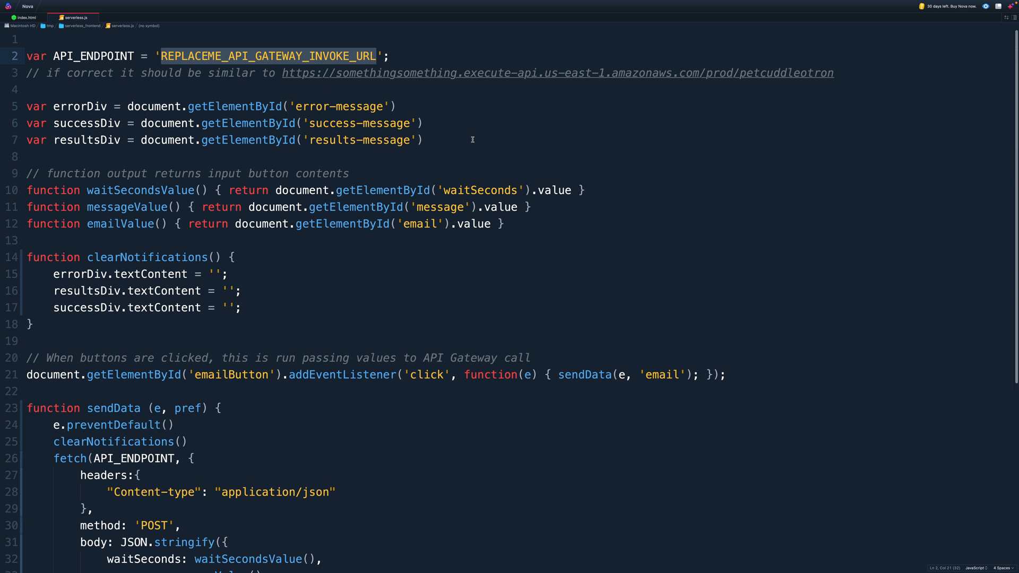
text(https://i32nob8kn1.execute-api.us-east-1.amazonaws.com/prod';)
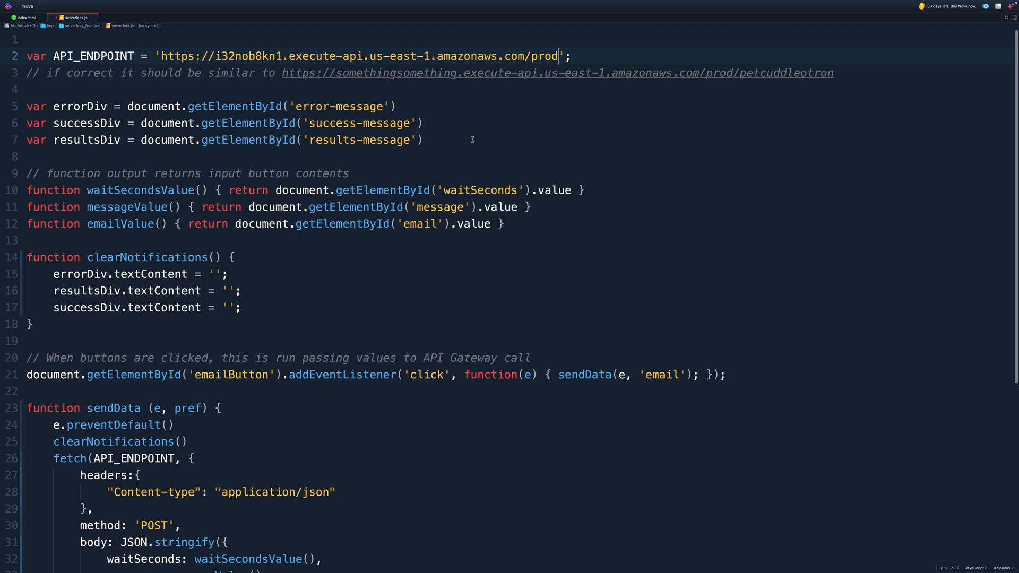
text(/)
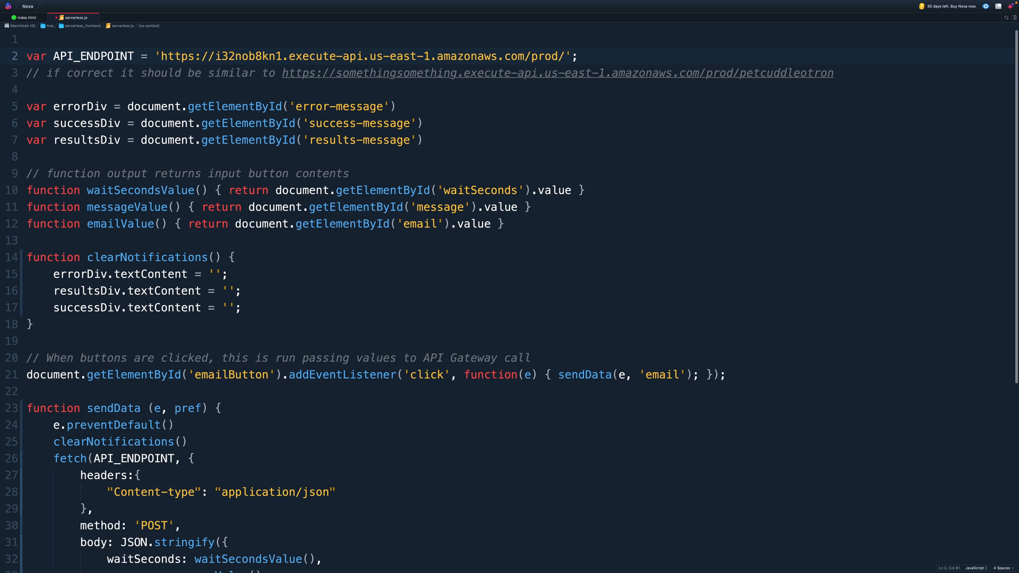
text(petcud)
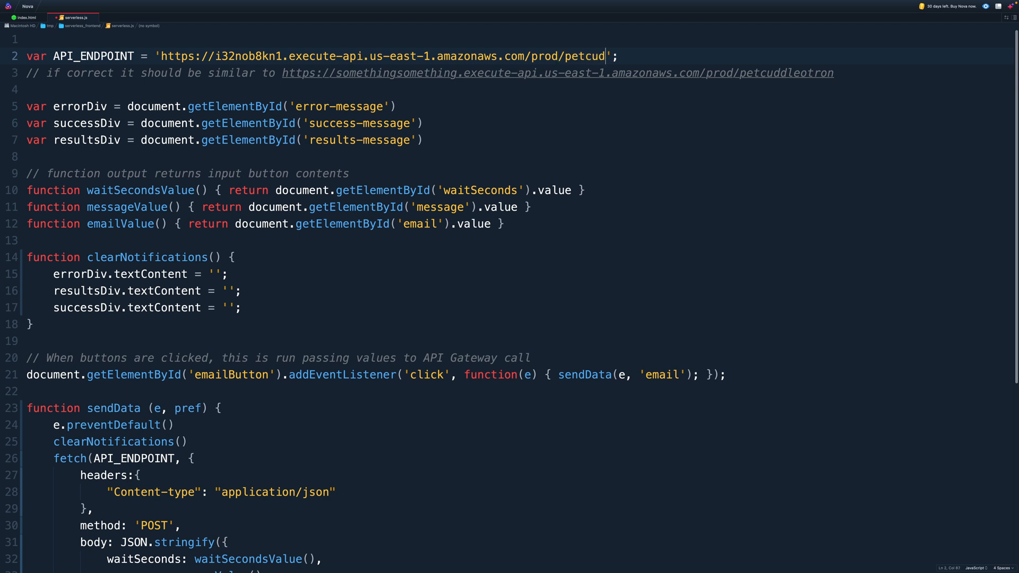
text(dleotron)
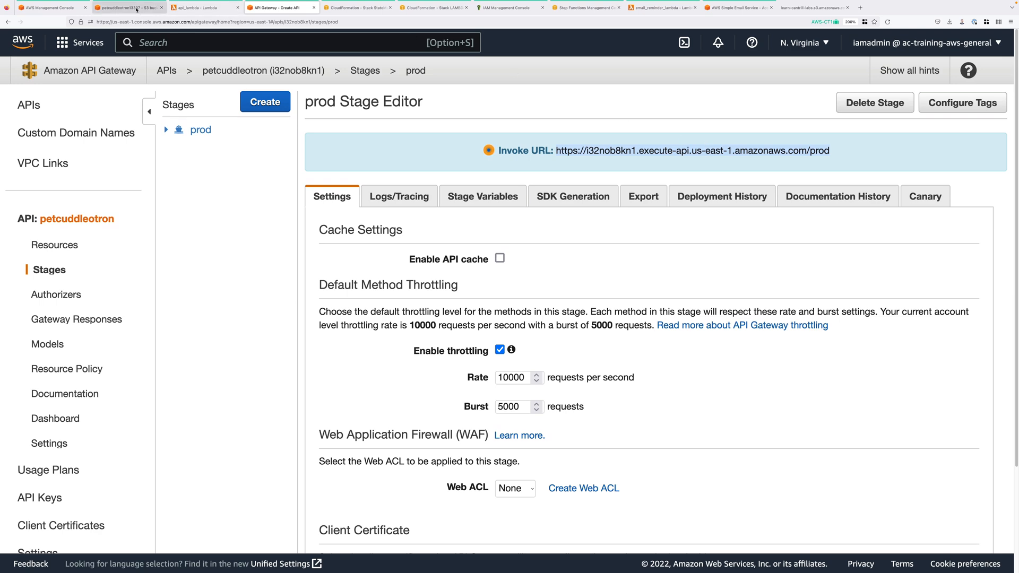
Upload index.html, main.css, serverless.js and whiskers.png to petcuddleotron13337.
click(119, 8)
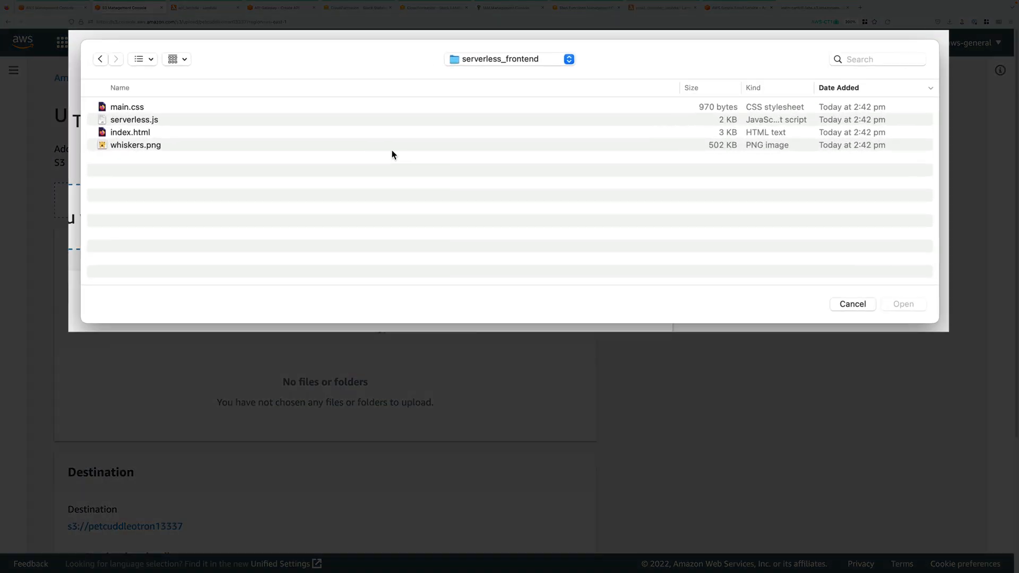
mouse_move(330, 151)
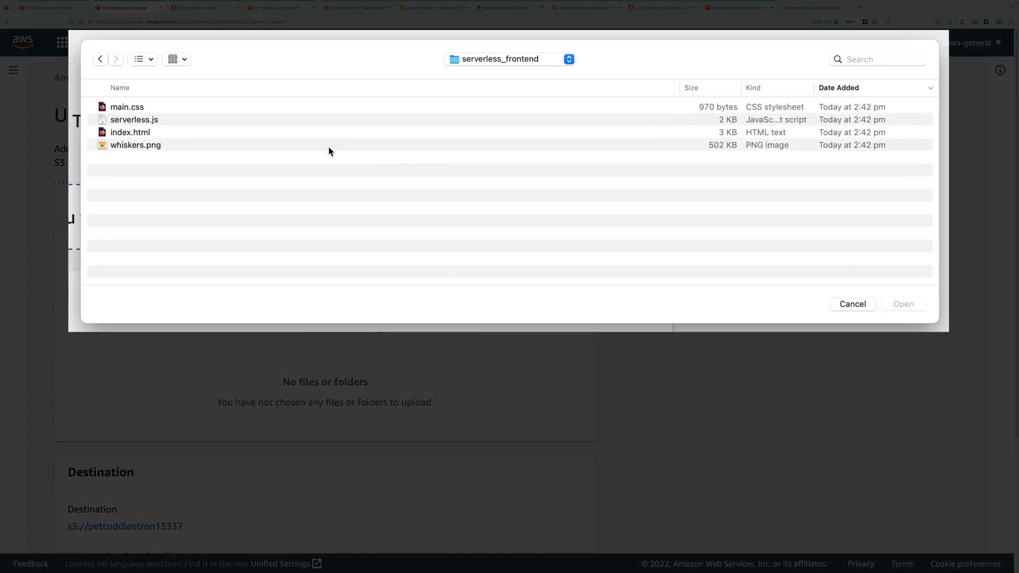
key(cmd+a)
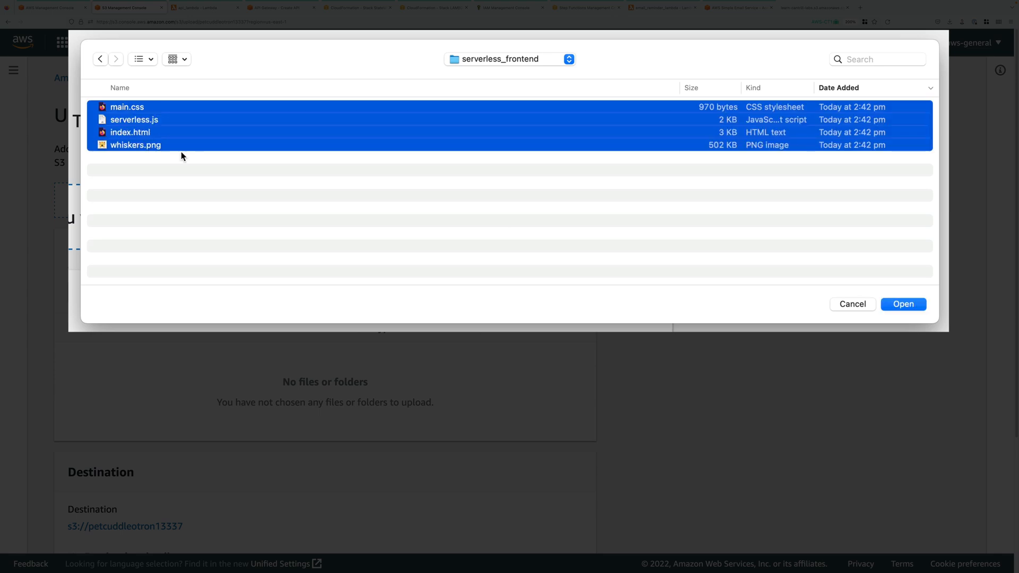
click(903, 304)
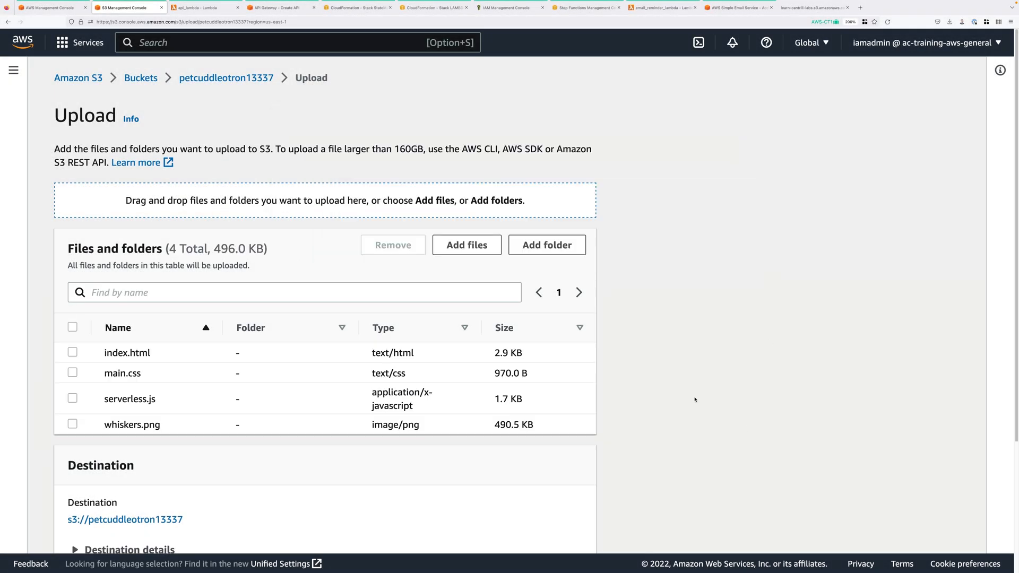
scroll(down, 3)
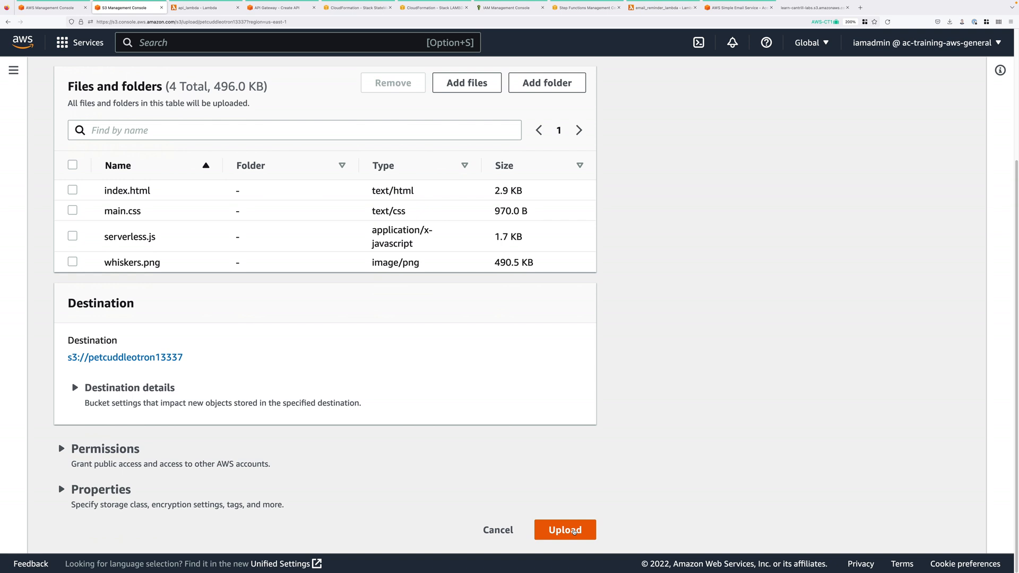
click(565, 530)
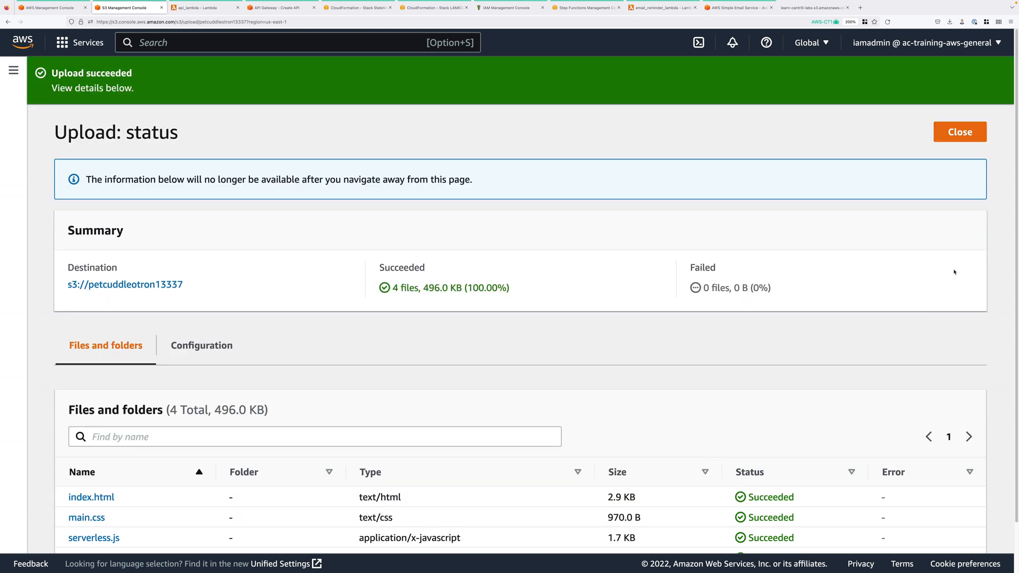
click(959, 131)
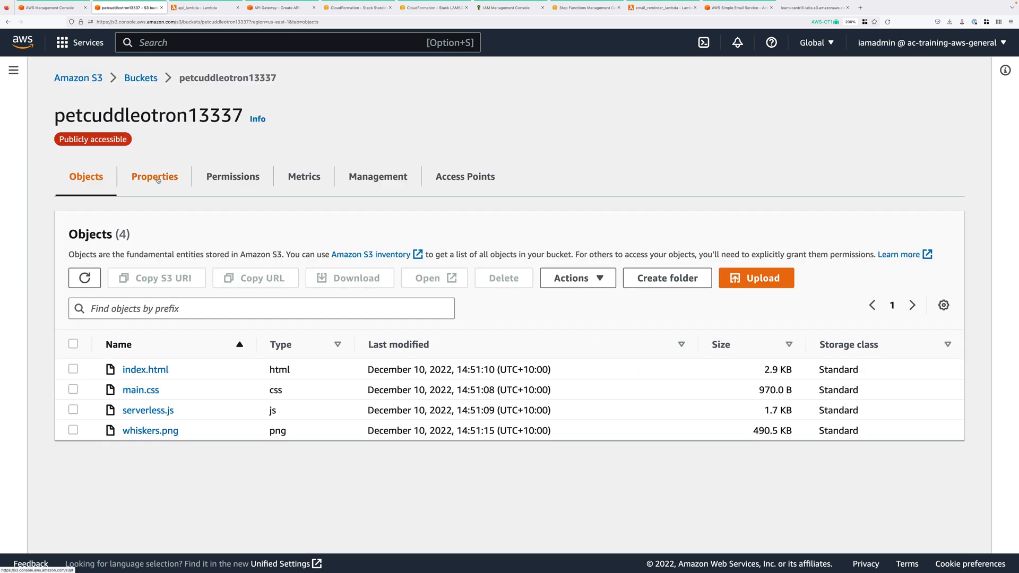
Open the petcuddleotron13337 bucket's static website endpoint from its Properties.
click(154, 176)
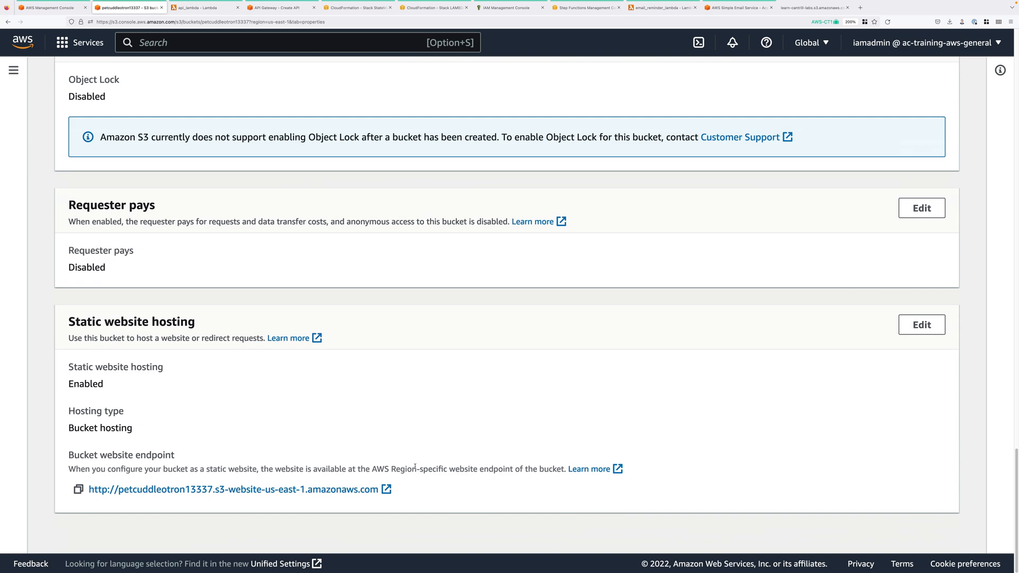
mouse_move(236, 490)
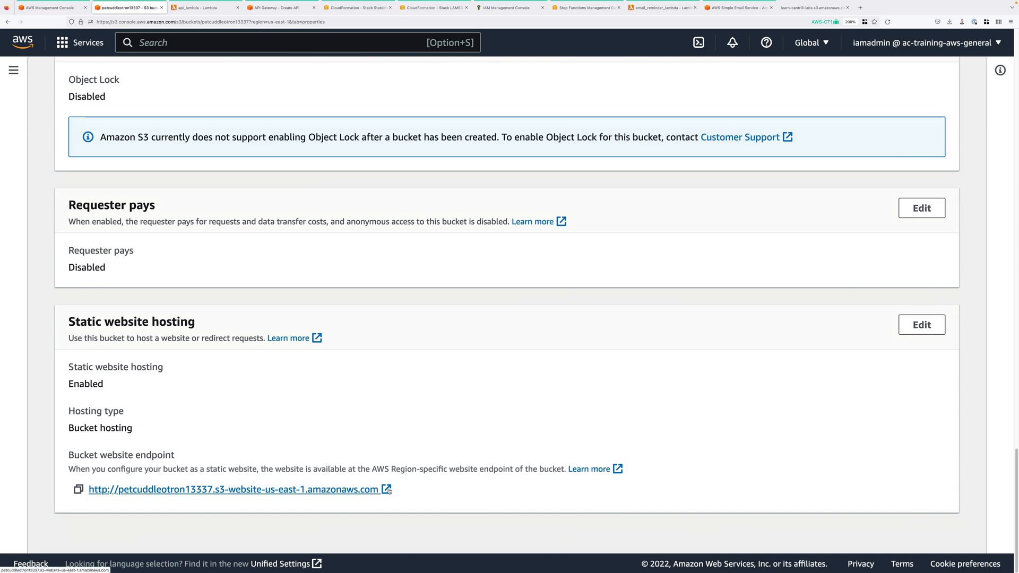
click(233, 489)
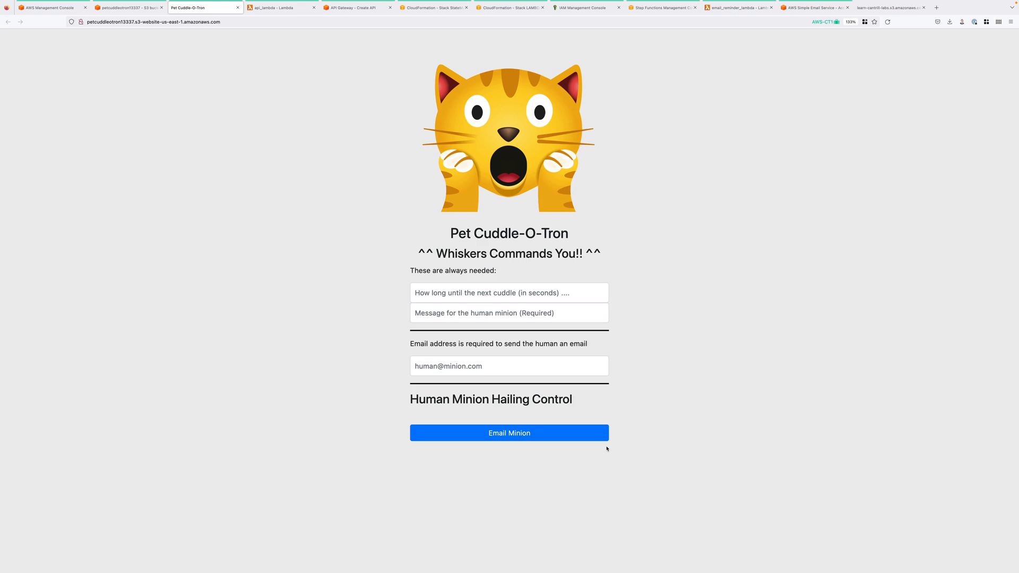
mouse_move(46, 22)
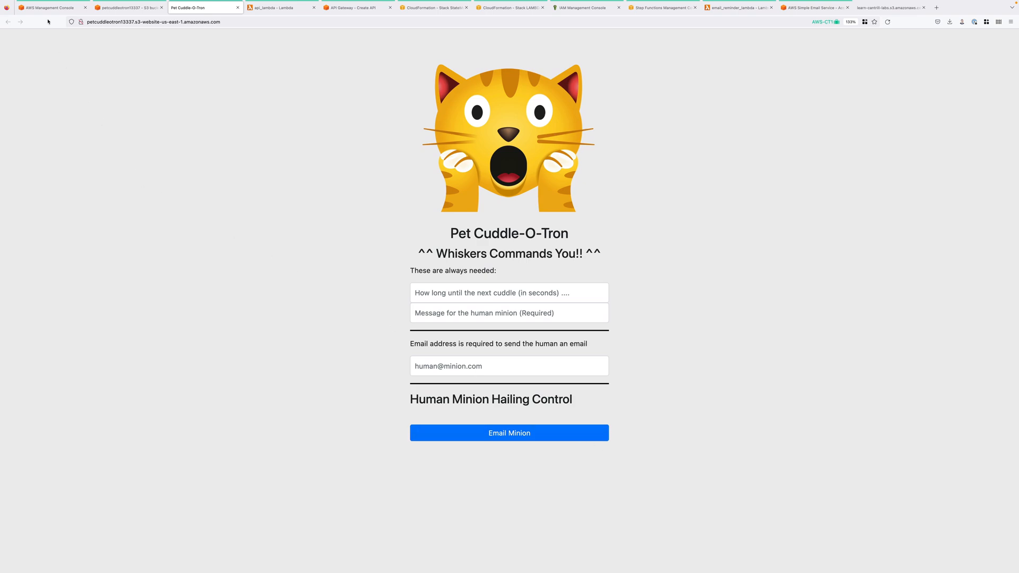
Reload PetCuddleOTron and review its Logging tab, showing no executions or log data yet.
click(50, 8)
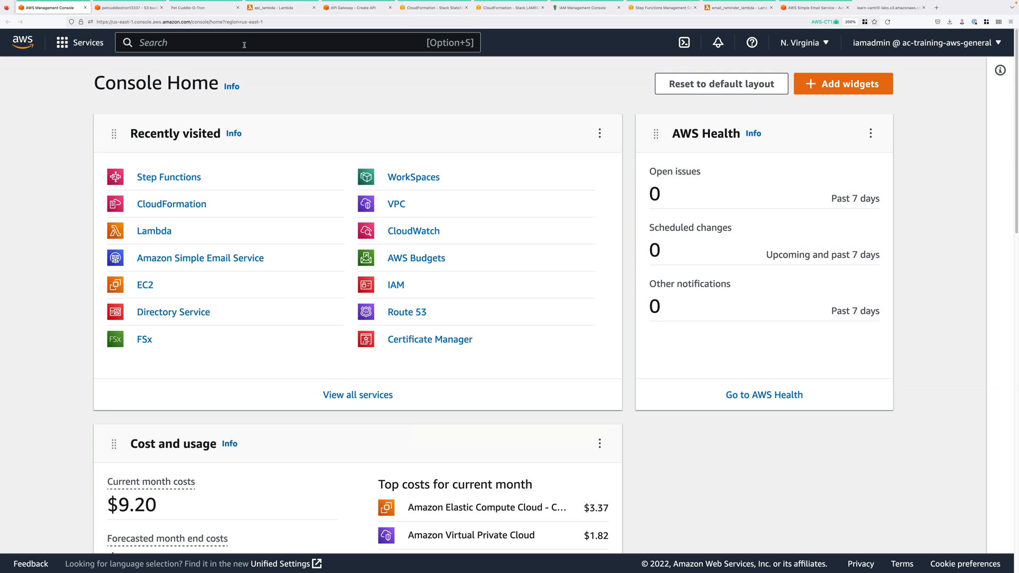
mouse_move(447, 64)
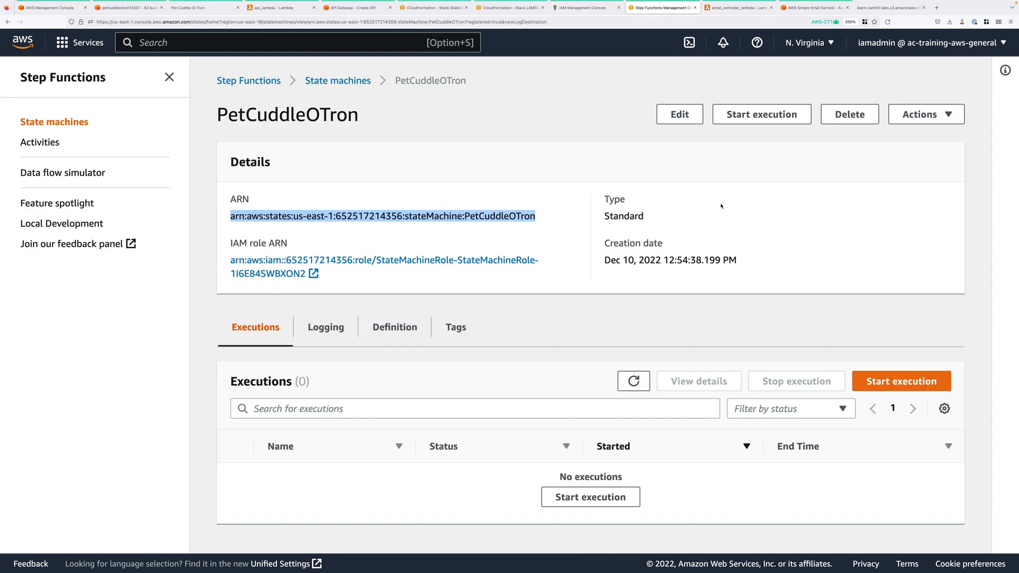
mouse_move(707, 206)
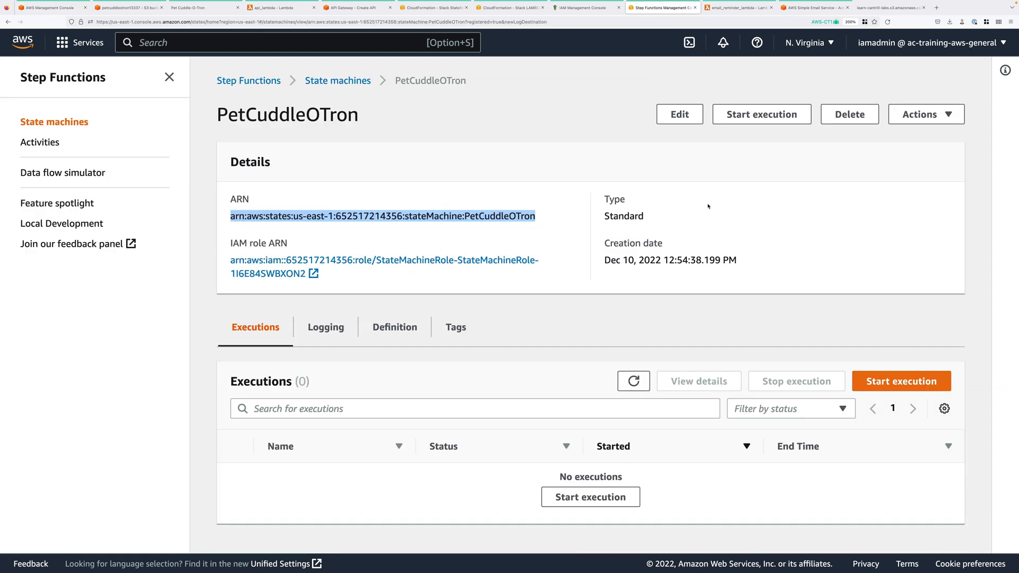
click(337, 81)
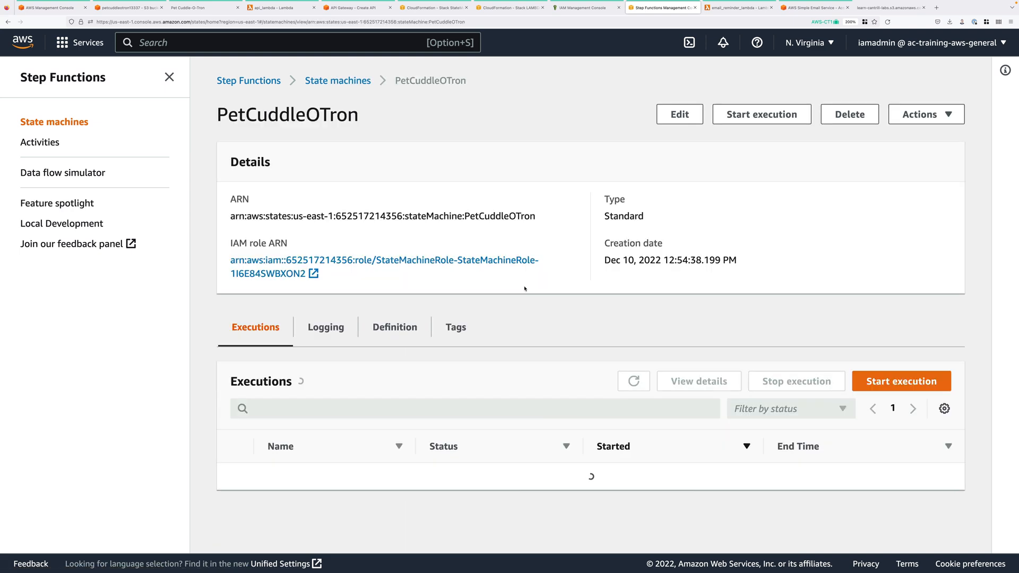
click(325, 327)
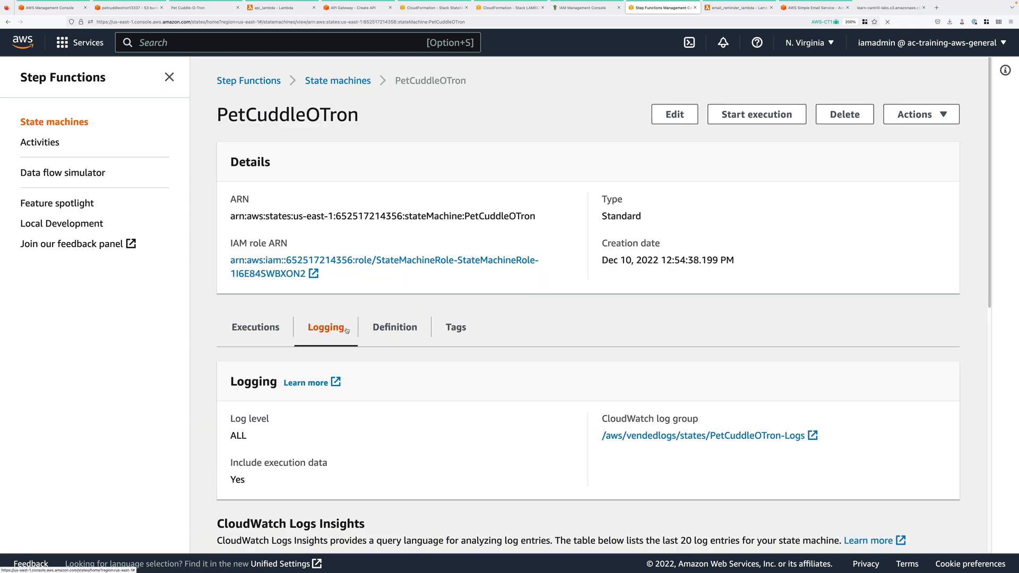
scroll(down, 3)
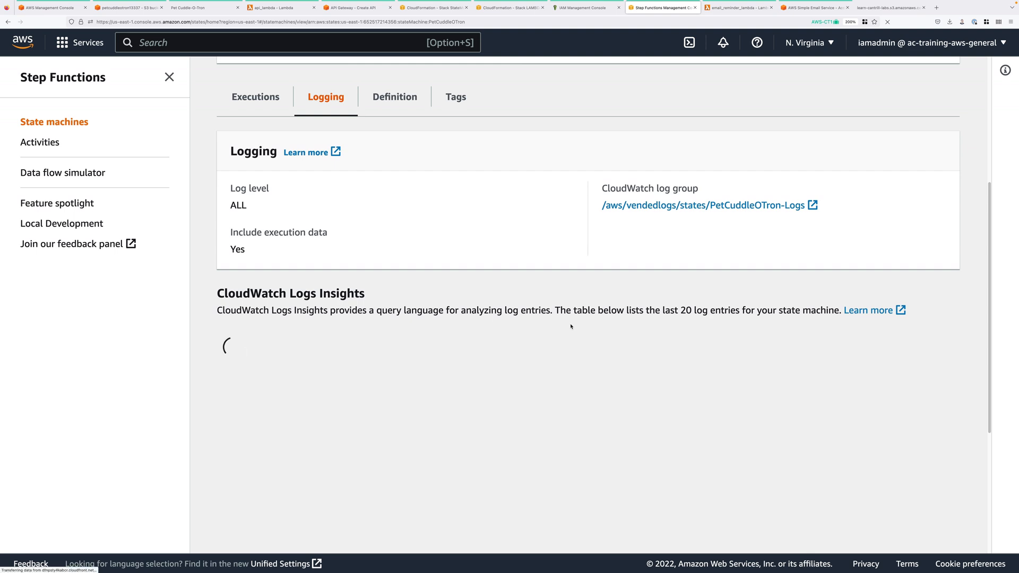
scroll(down, 3)
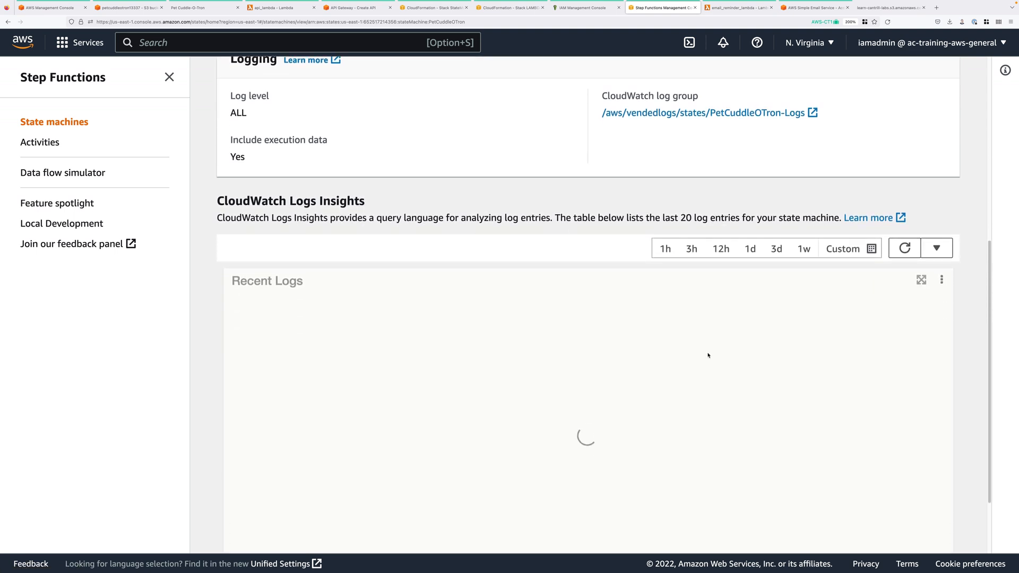
scroll(down, 3)
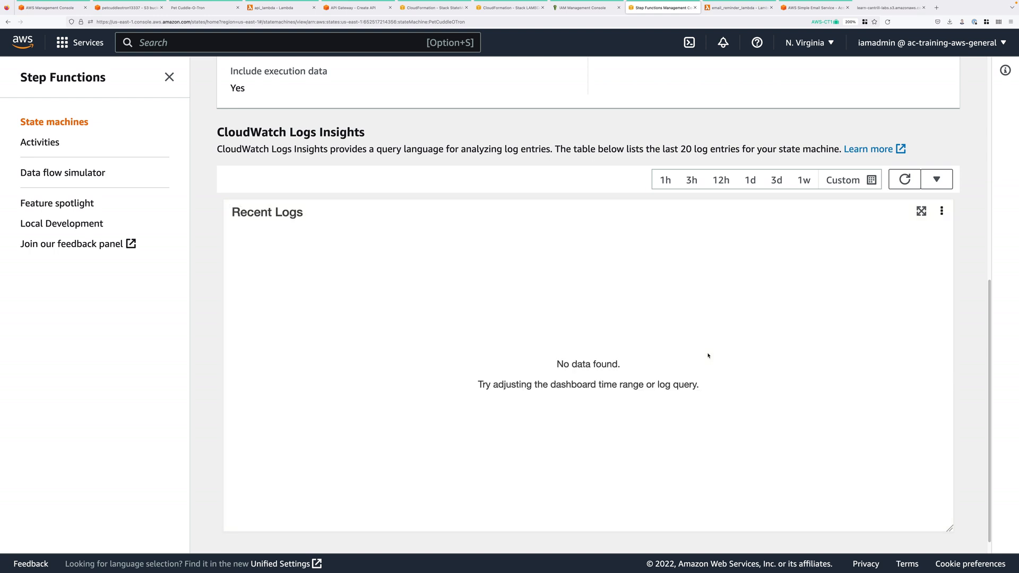
mouse_move(312, 216)
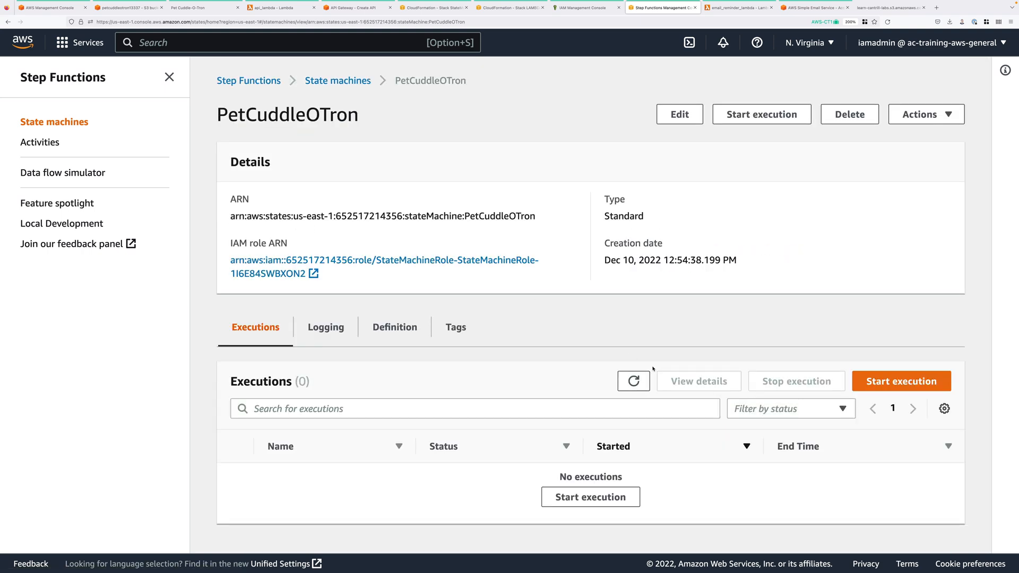
mouse_move(744, 416)
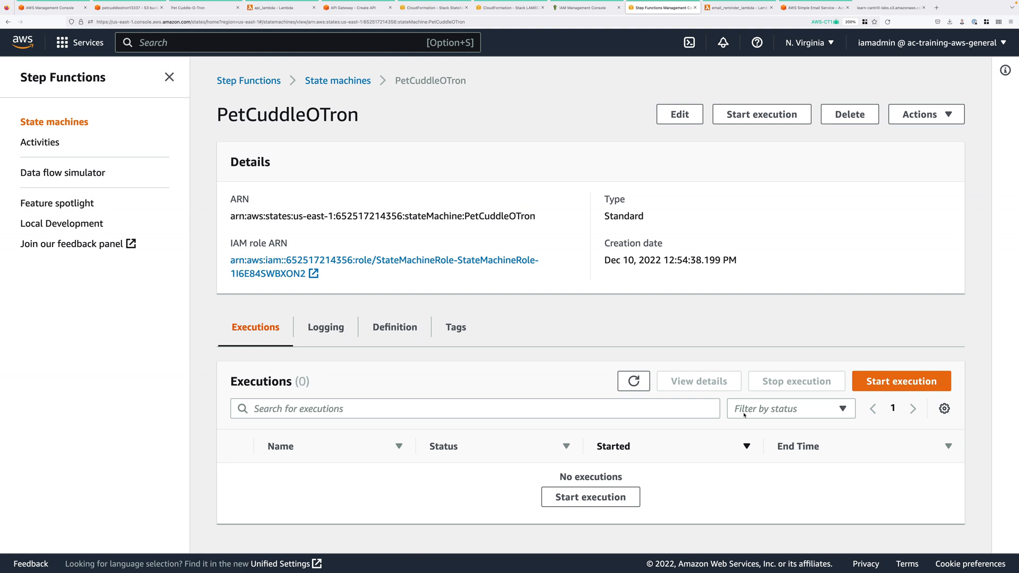
mouse_move(695, 368)
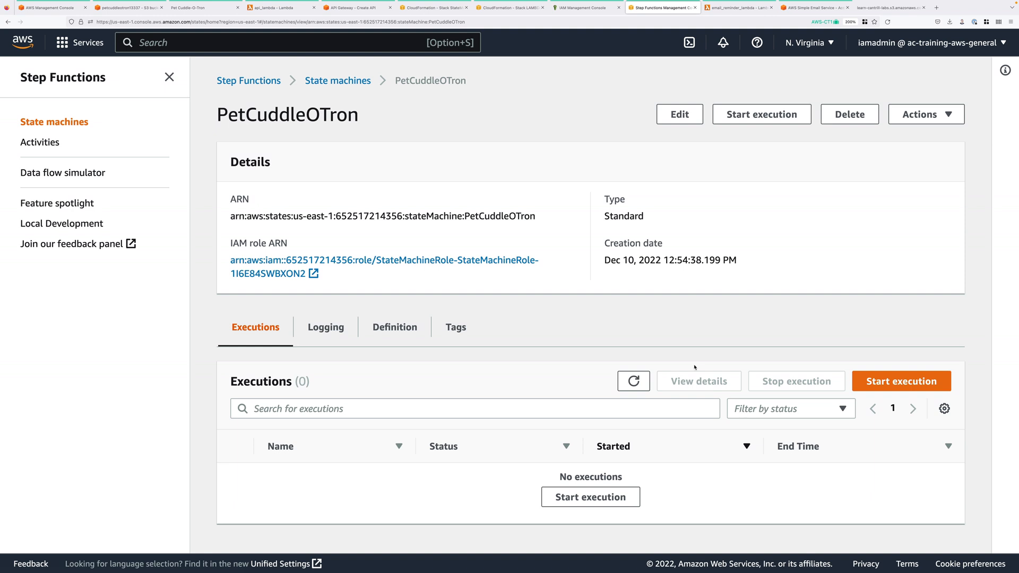
mouse_move(870, 84)
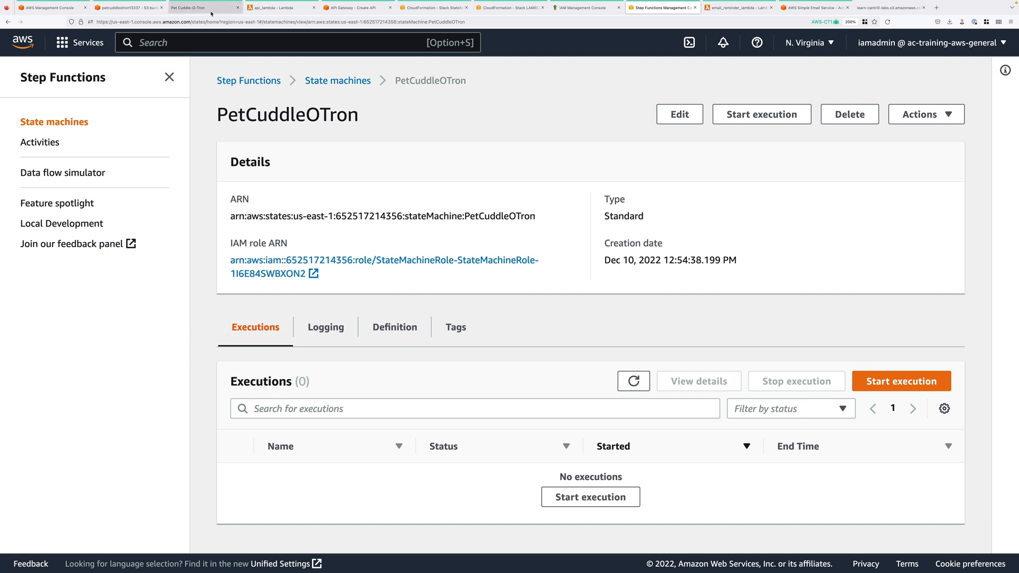
Enter 120 as the seconds until the next cuddle.
click(199, 7)
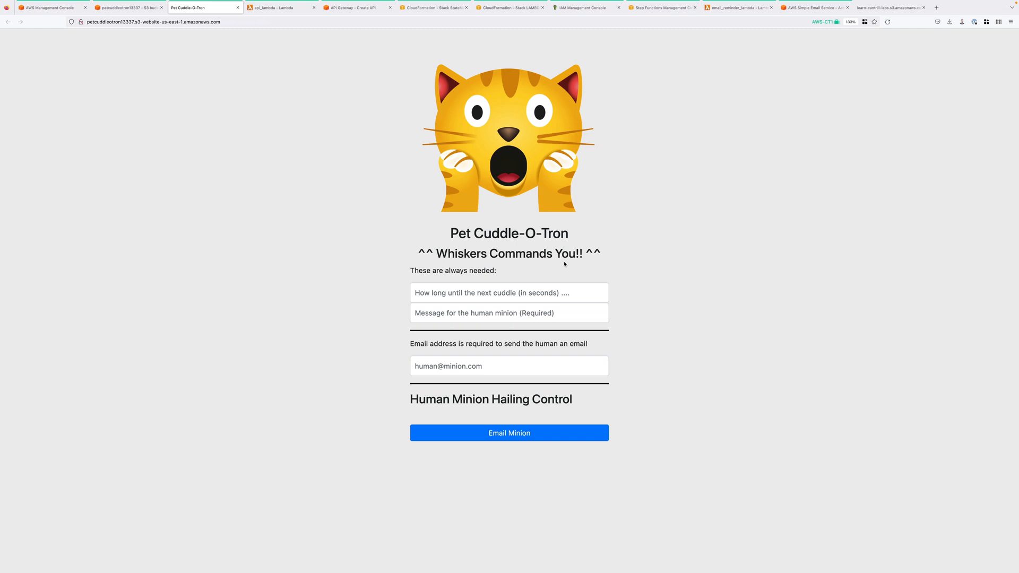
mouse_move(570, 266)
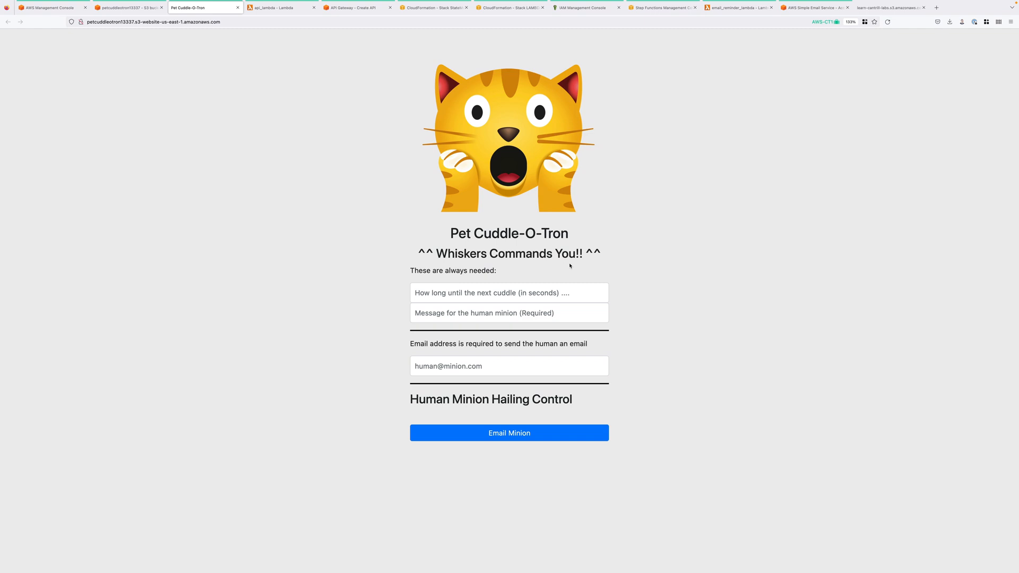
text(1)
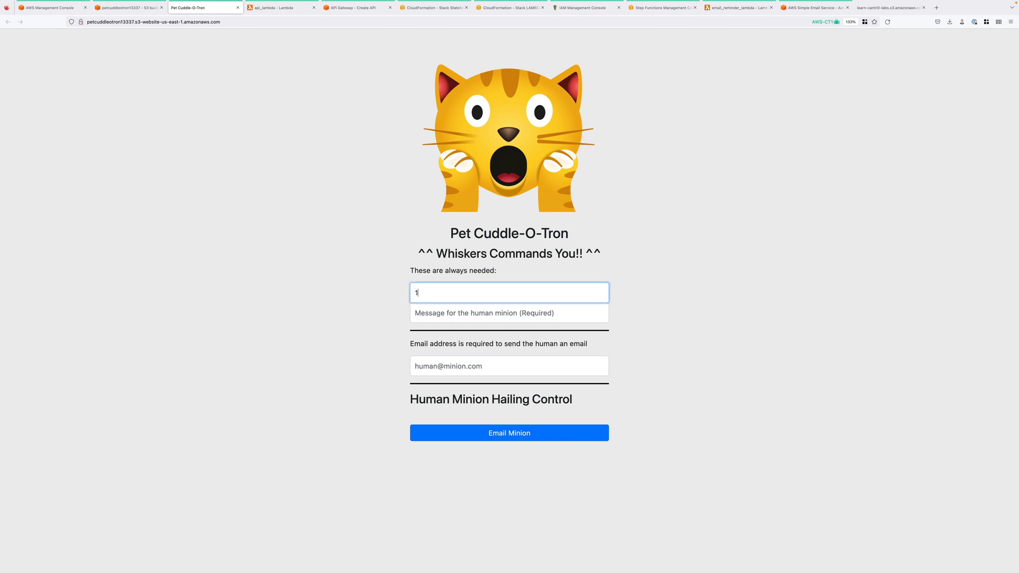
text(20)
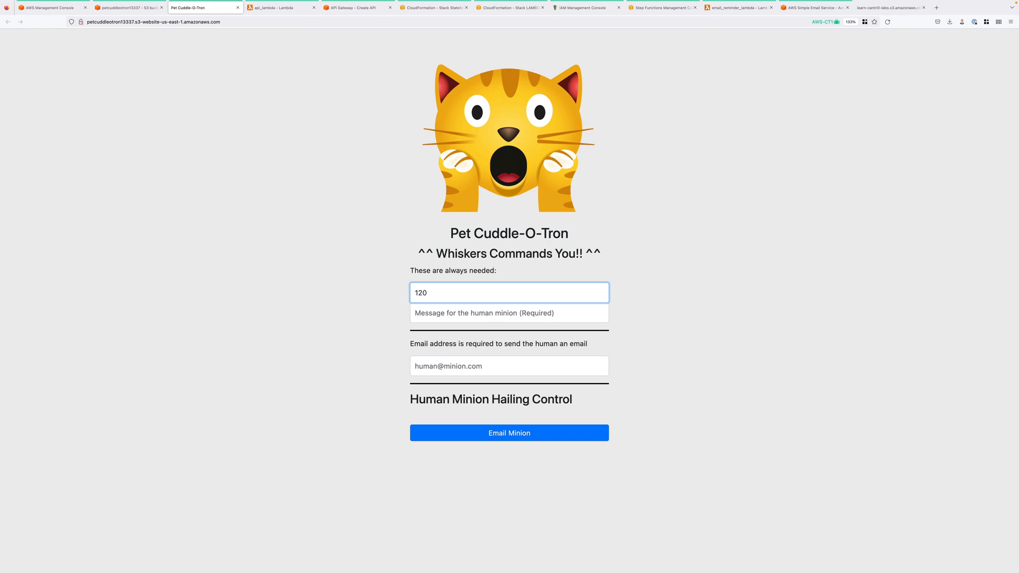
click(509, 313)
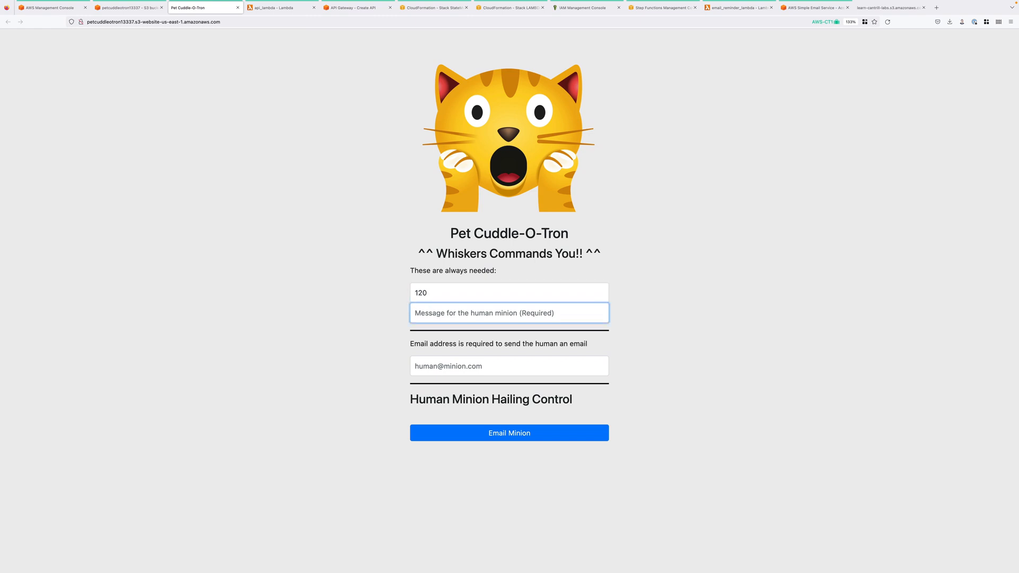
text(HUMAN COME HOME)
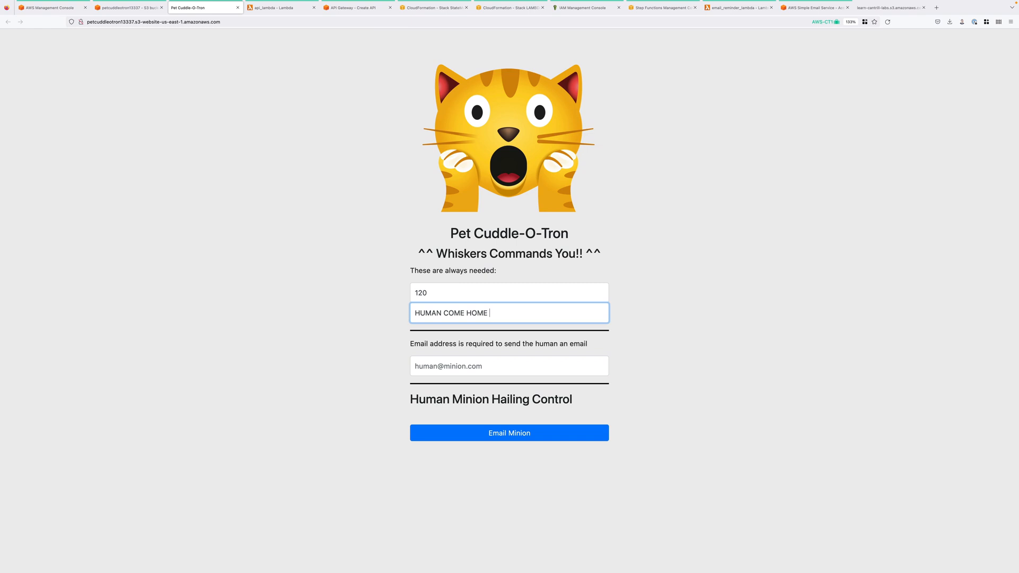
text(NOW!!!)
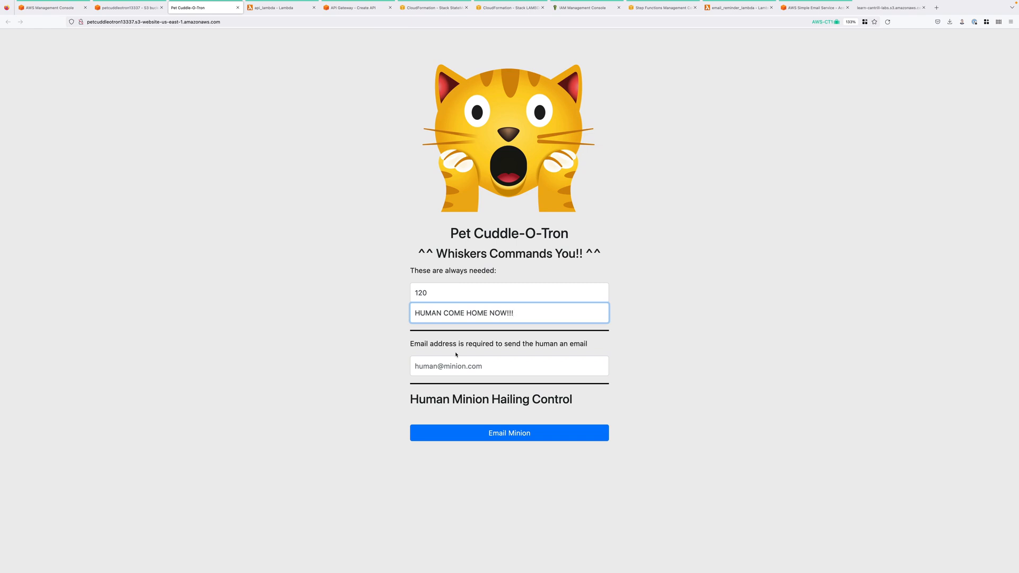
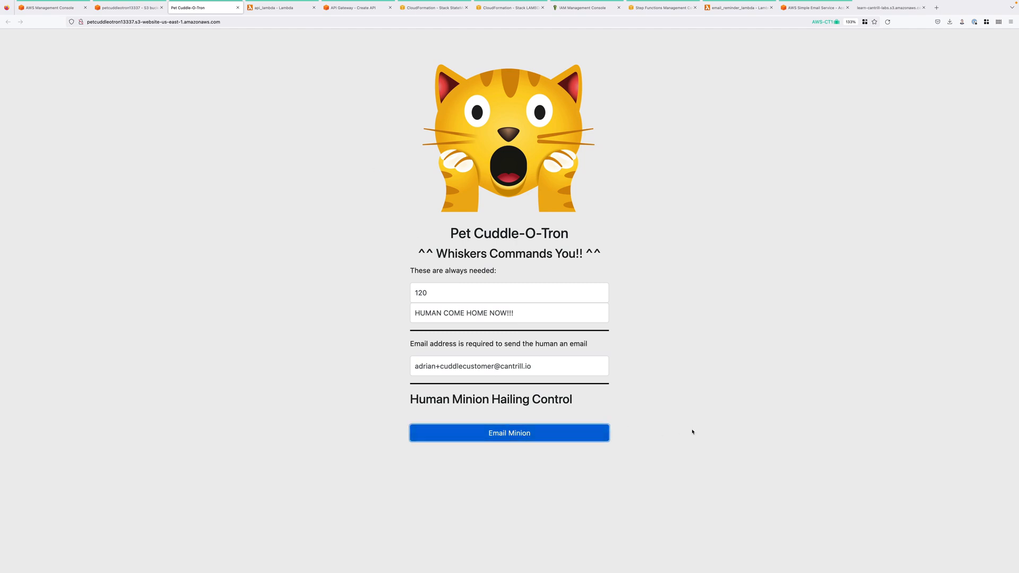
click(509, 433)
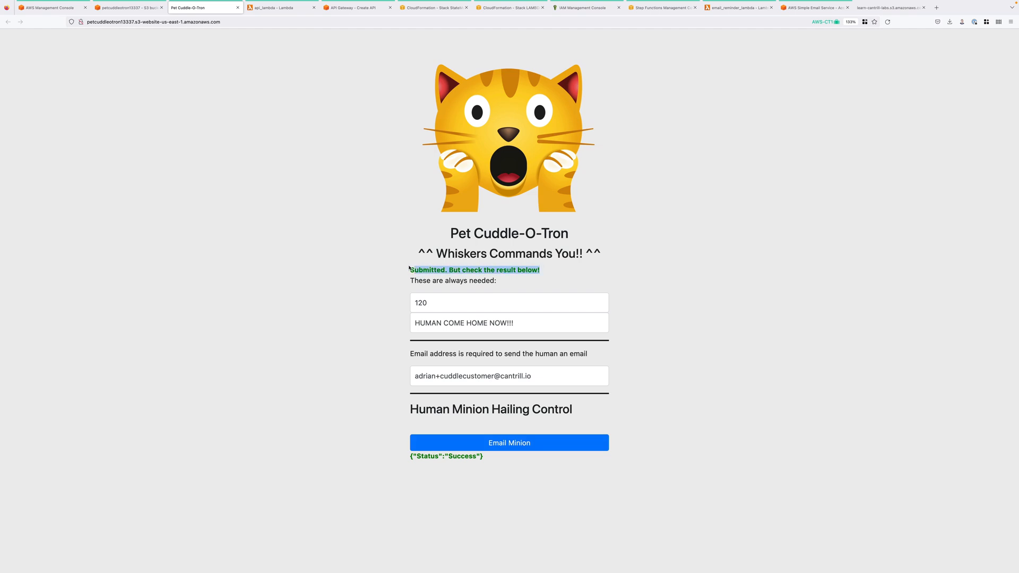
mouse_move(412, 279)
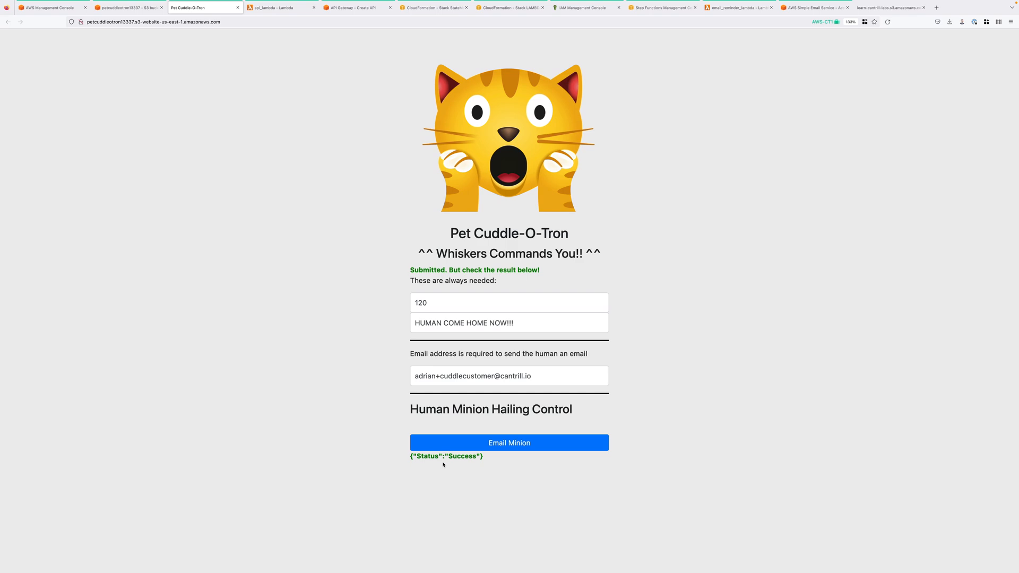
mouse_move(749, 142)
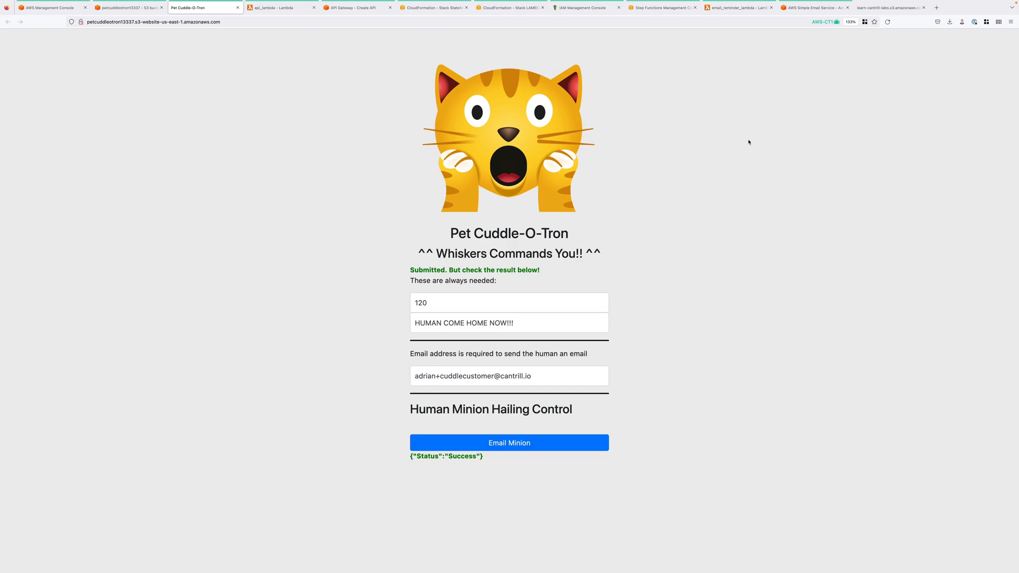
Open the running PetCuddleOTron execution and follow its graph until it shows Succeeded.
click(662, 8)
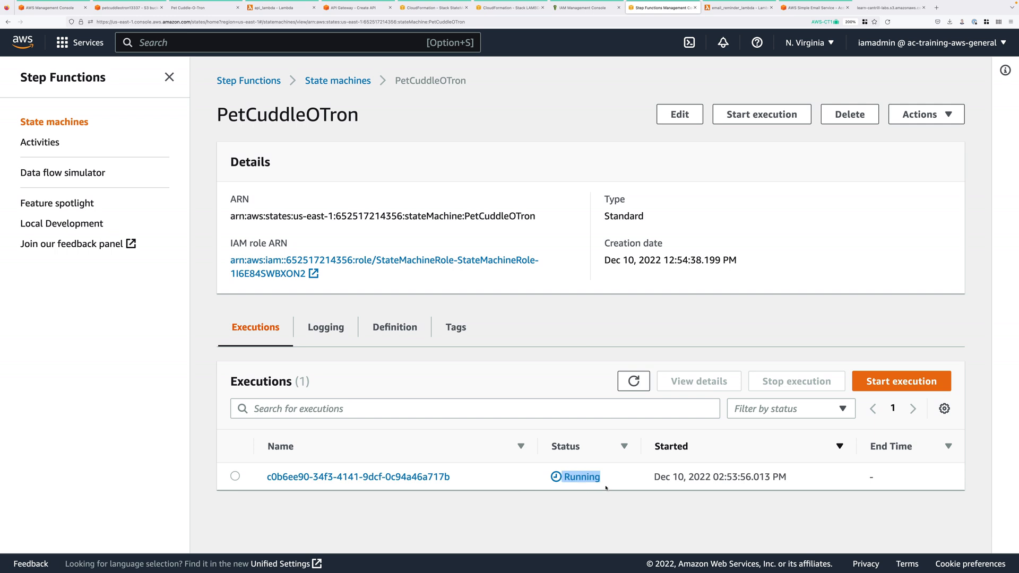
mouse_move(384, 506)
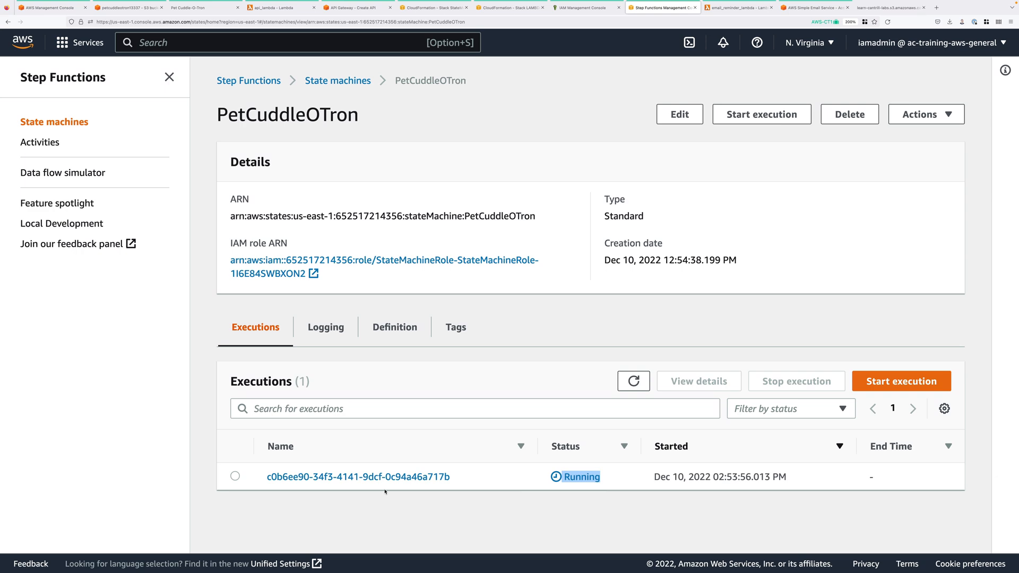
click(357, 477)
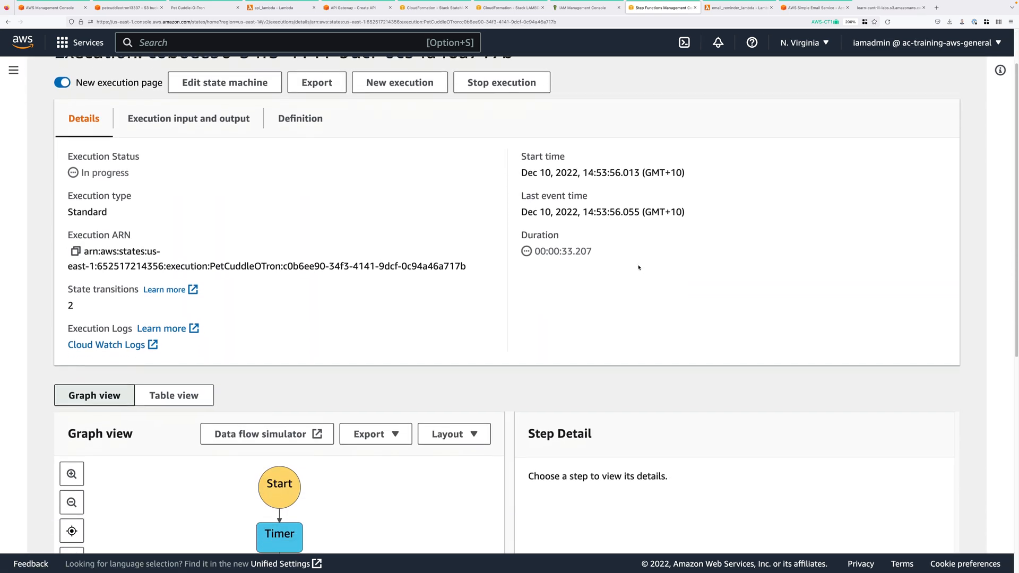
scroll(down, 3)
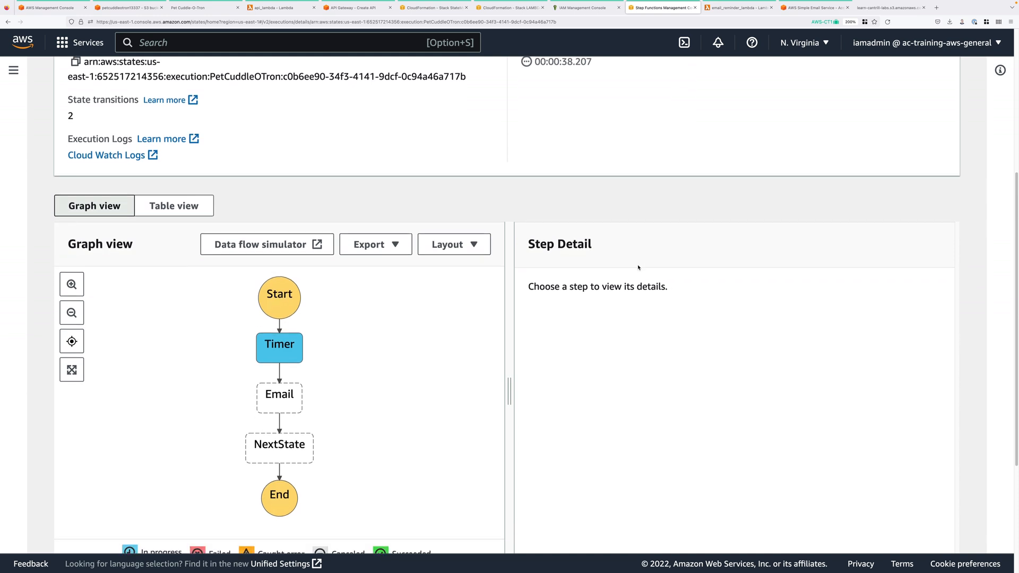
scroll(down, 3)
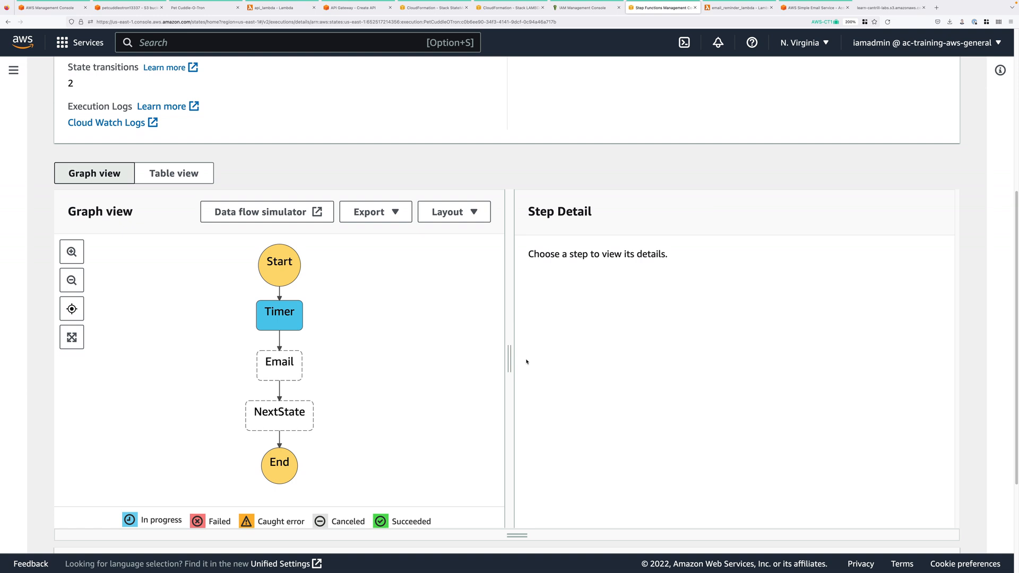
scroll(down, 3)
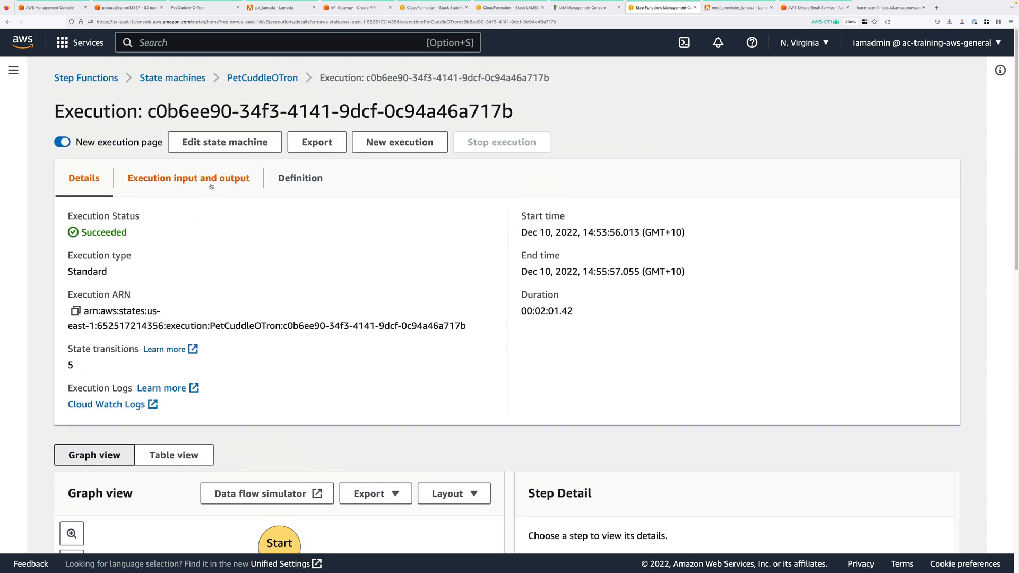
Review the execution's input and output JSON, then return to PetCuddleOTron.
click(189, 178)
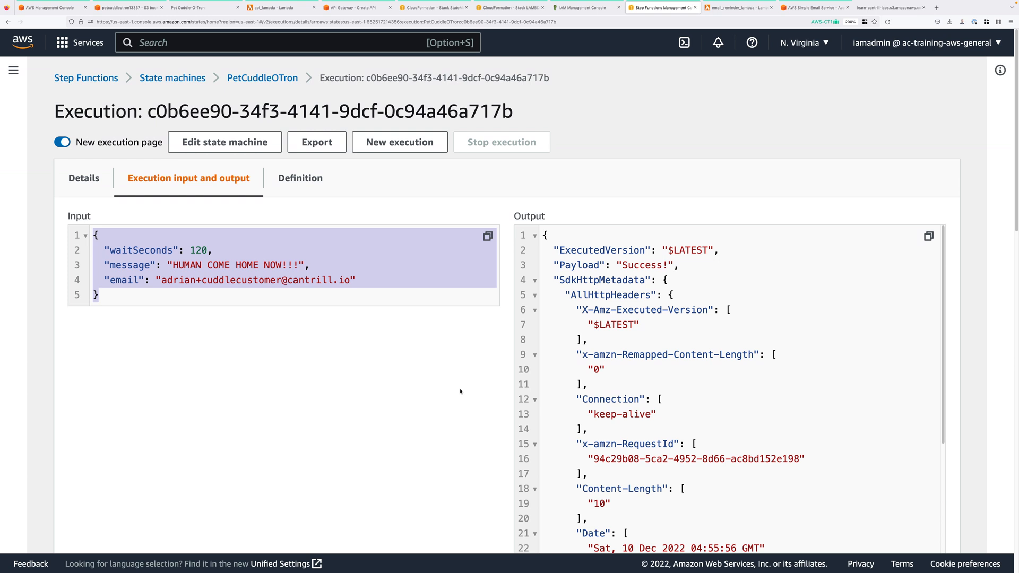
mouse_move(382, 281)
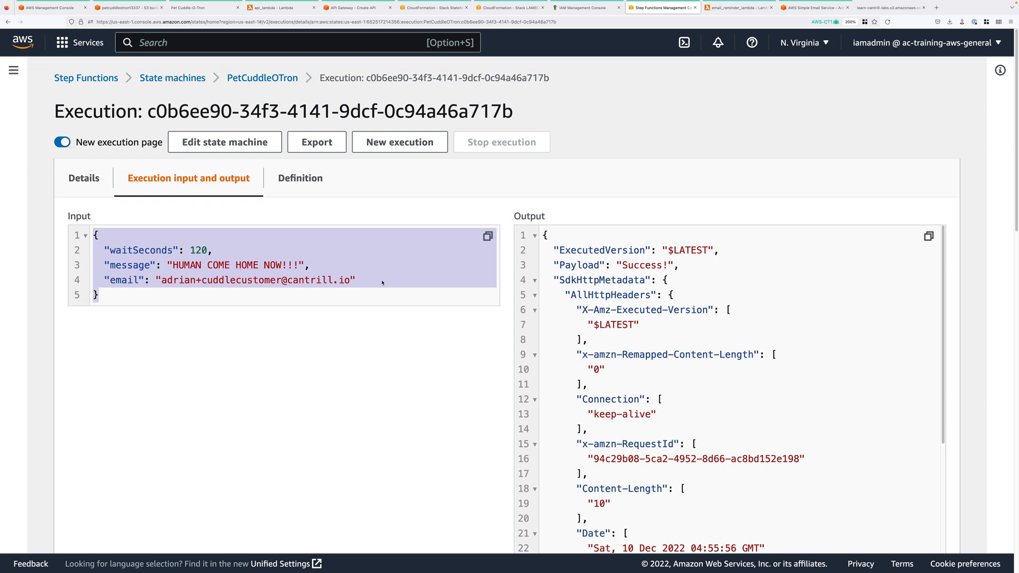
click(262, 77)
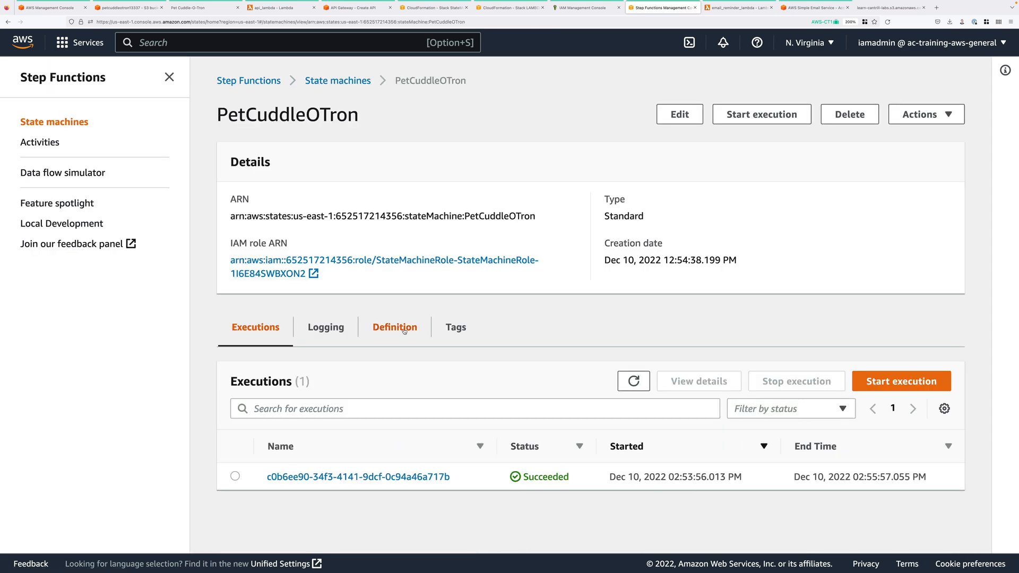
Refresh the Logging tab's CloudWatch Logs Insights to list the run's six log events.
click(326, 327)
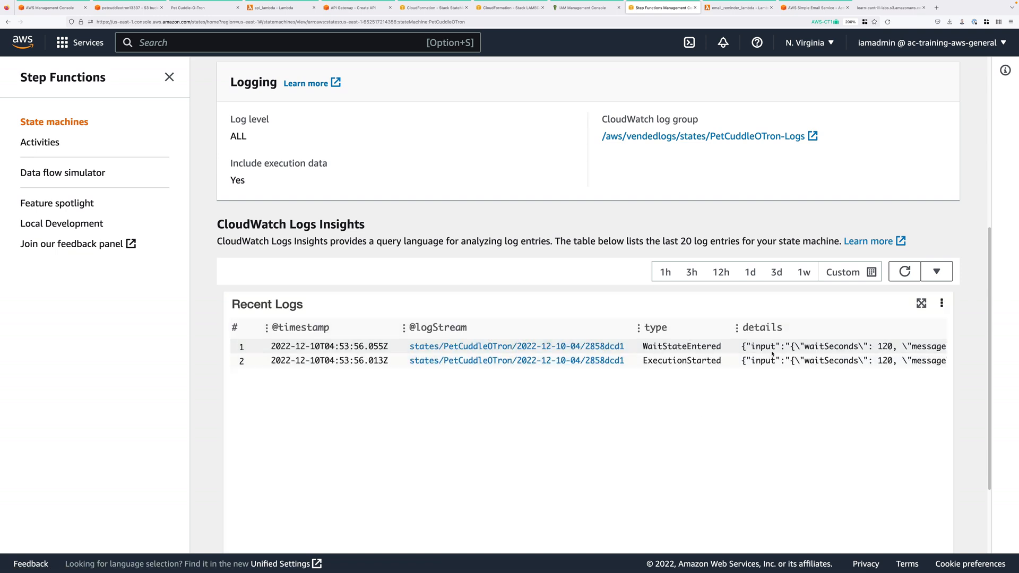
click(904, 271)
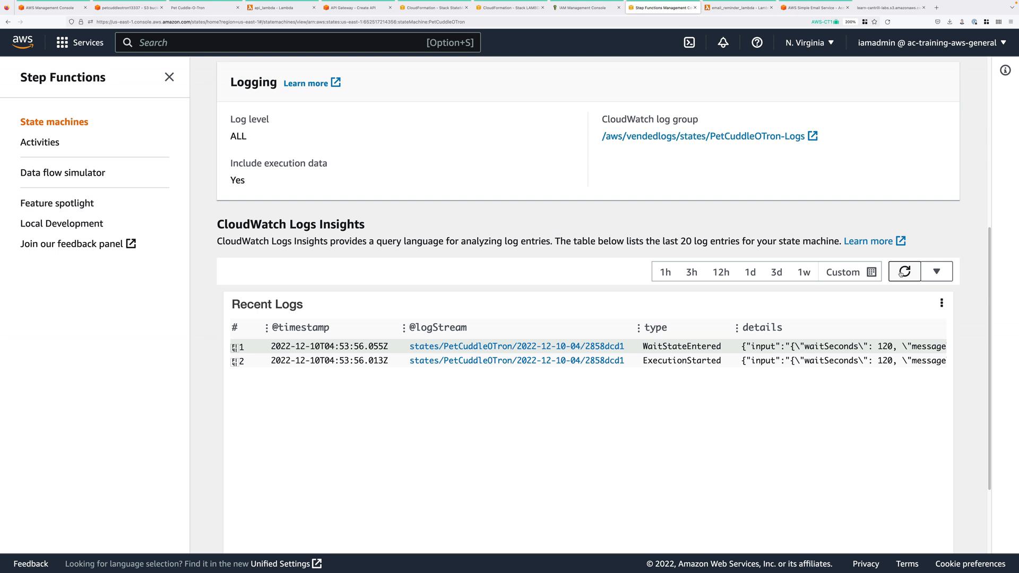
click(904, 271)
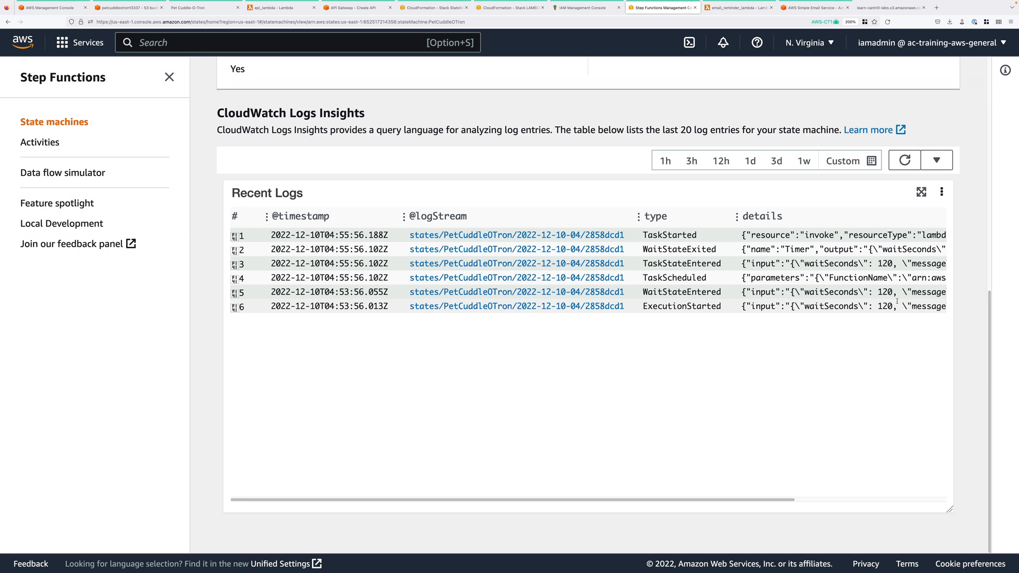
scroll(up, 3)
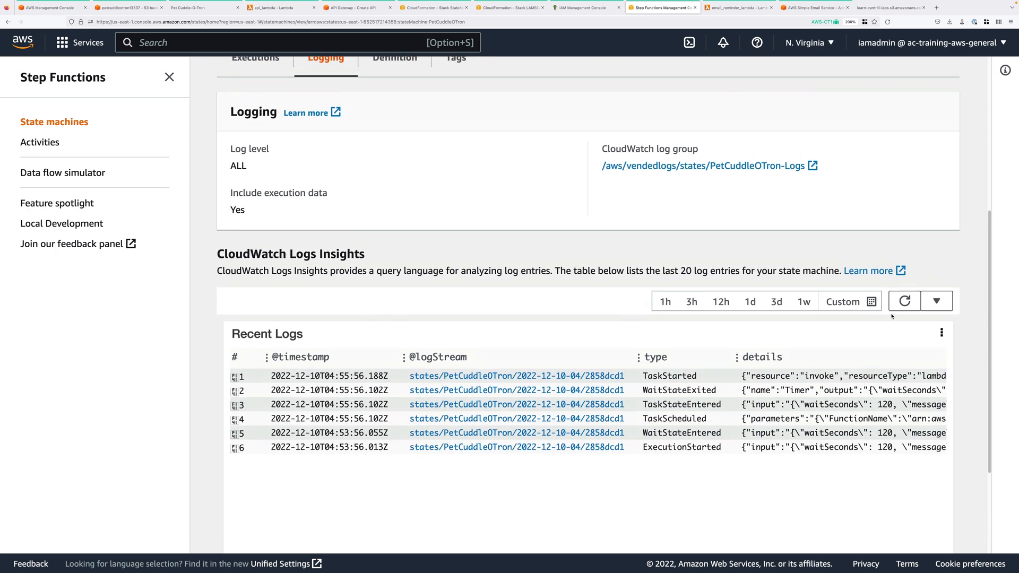
scroll(up, 3)
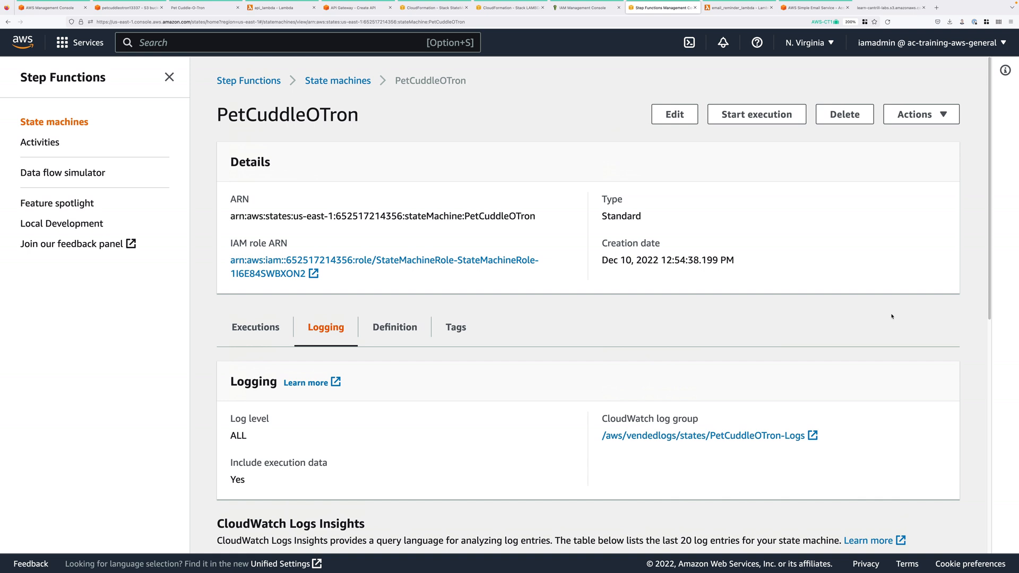